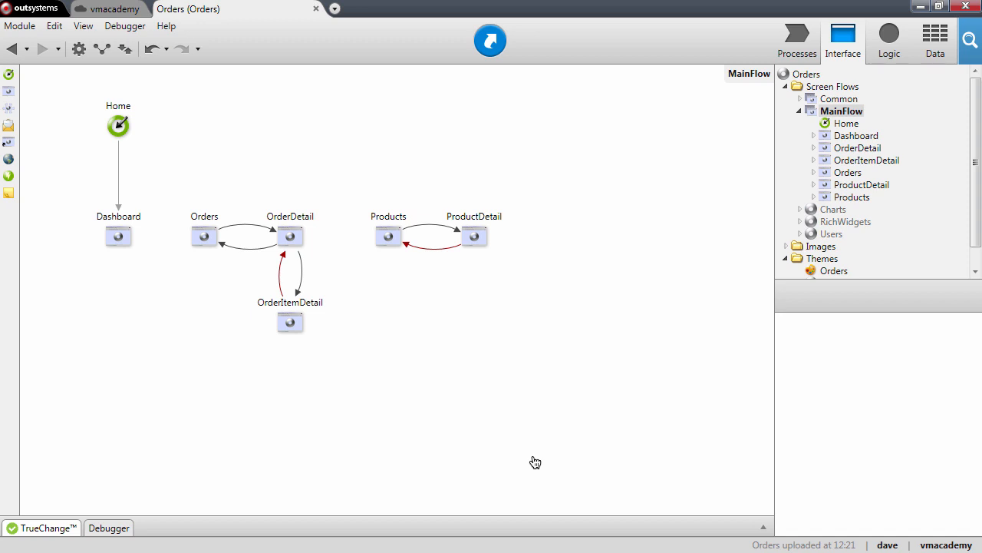
mouse_move(531, 467)
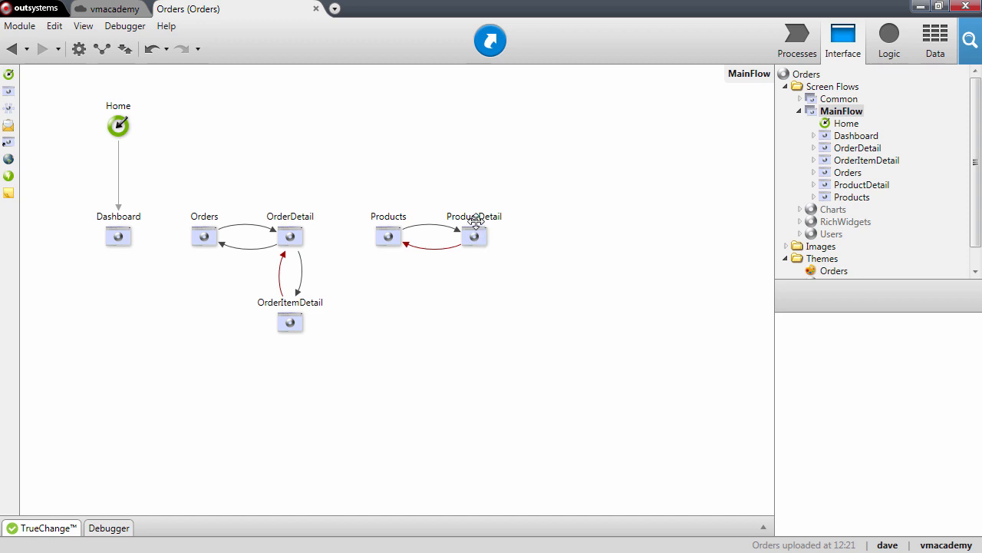
Step: Open the ProductDetail screen from the MainFlow diagram
double_click(473, 236)
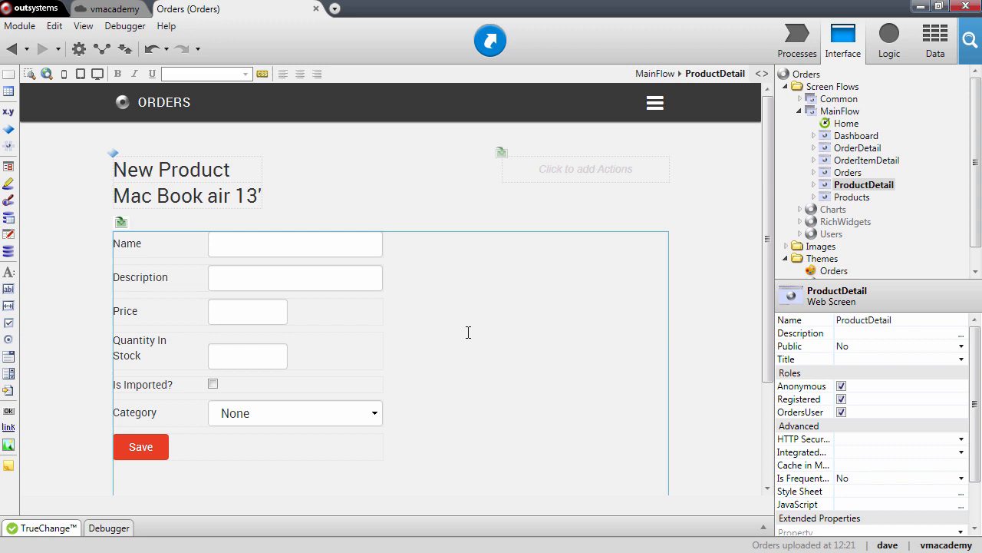
click(123, 310)
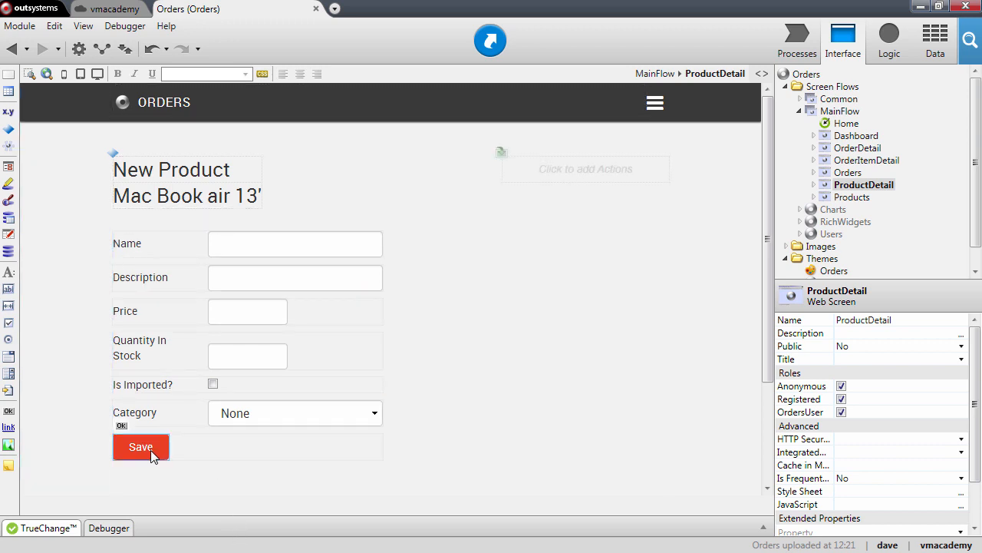
click(141, 446)
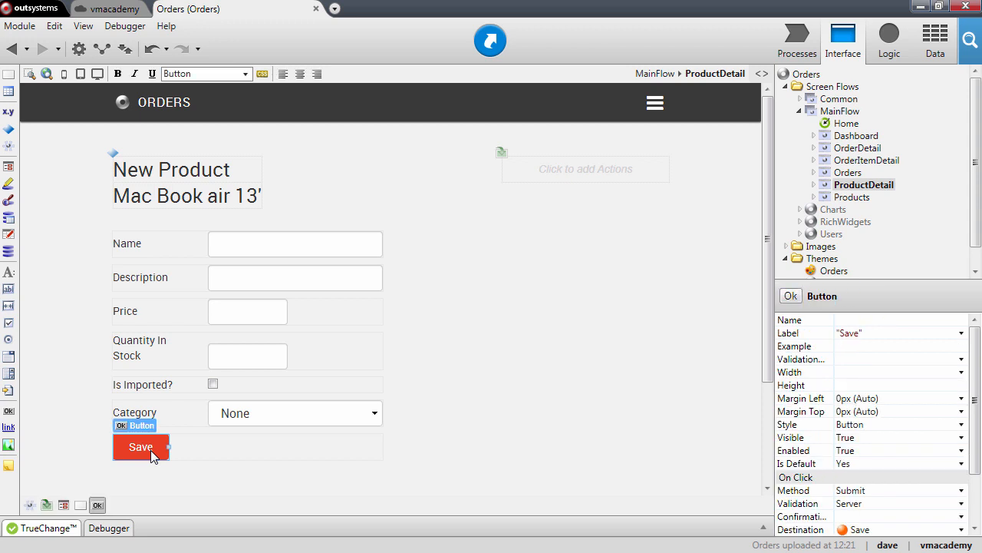
mouse_move(798, 503)
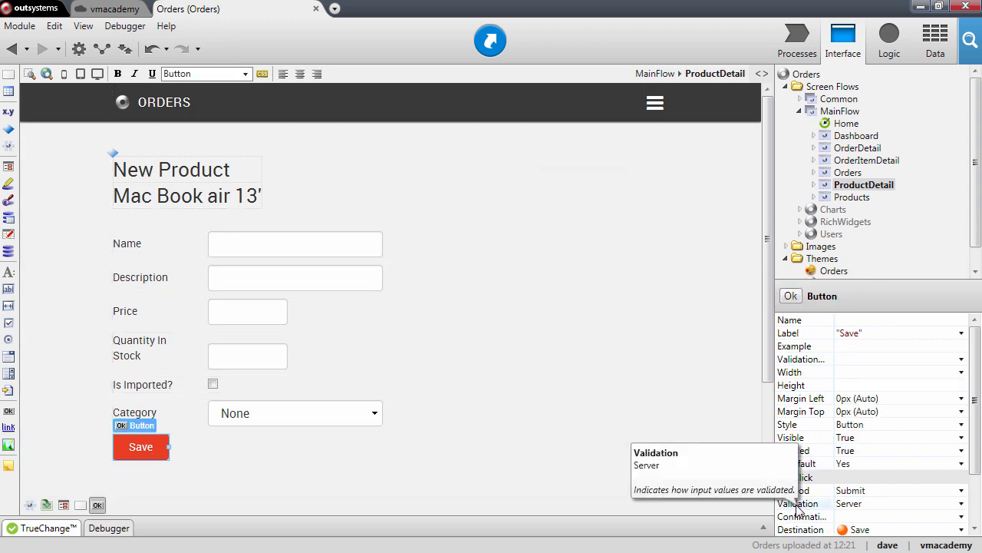
mouse_move(749, 508)
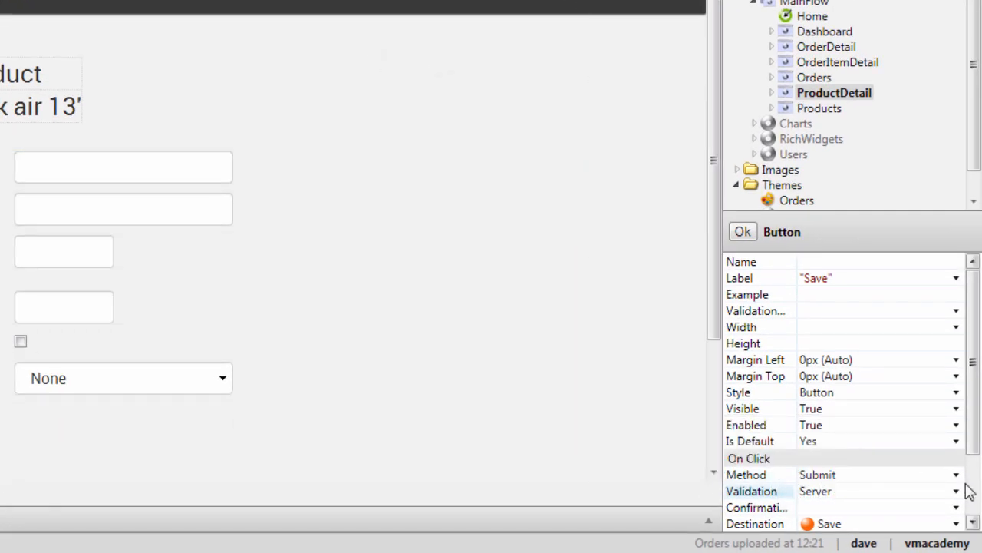
click(954, 491)
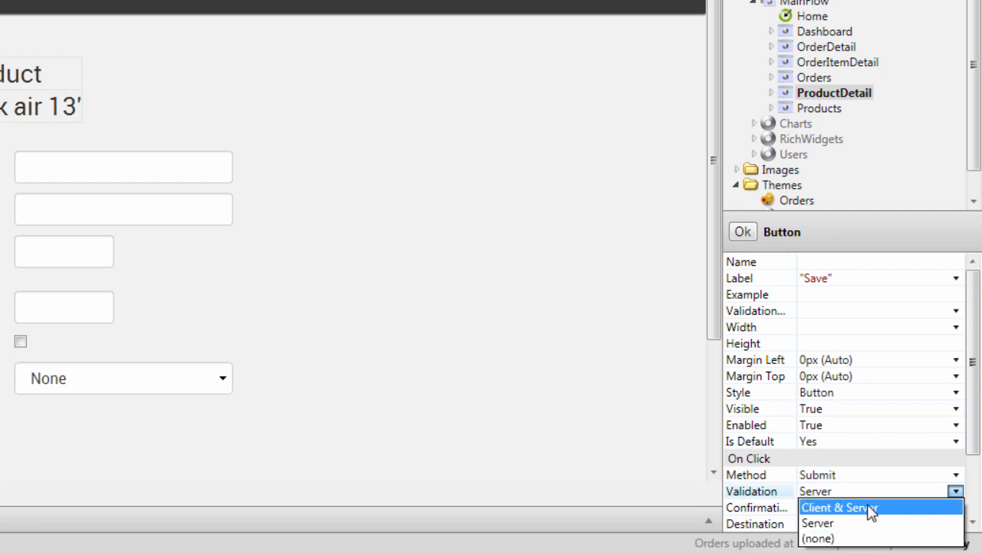
mouse_move(850, 510)
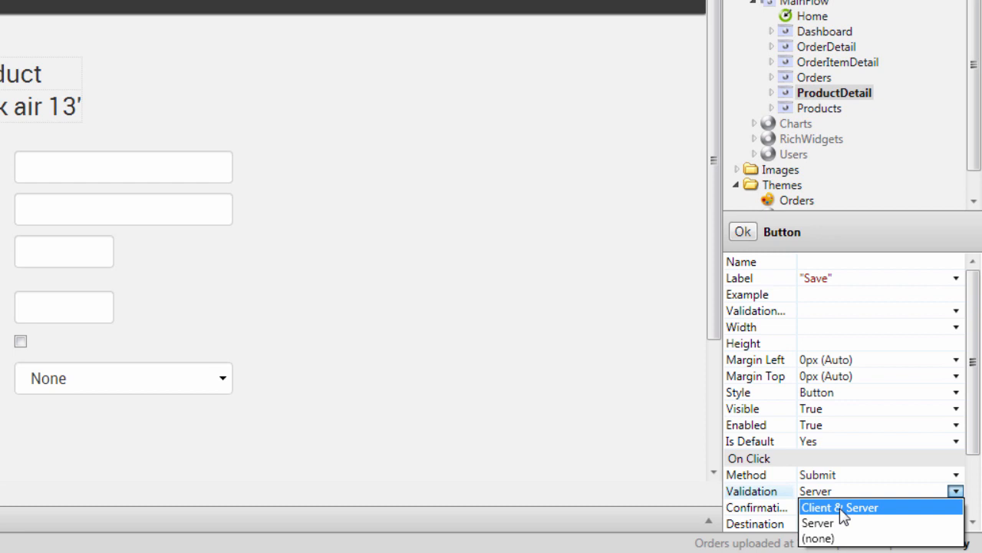
mouse_move(854, 522)
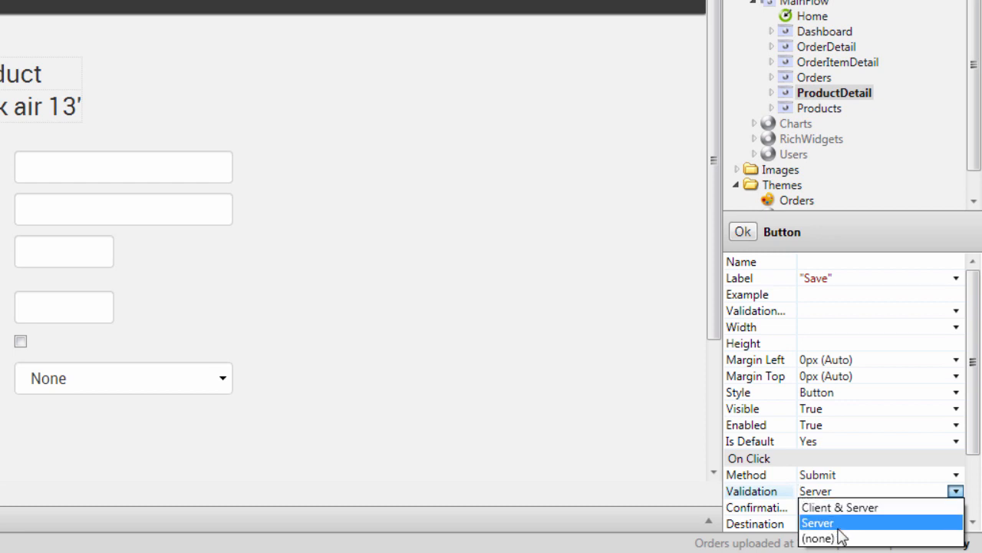
mouse_move(823, 539)
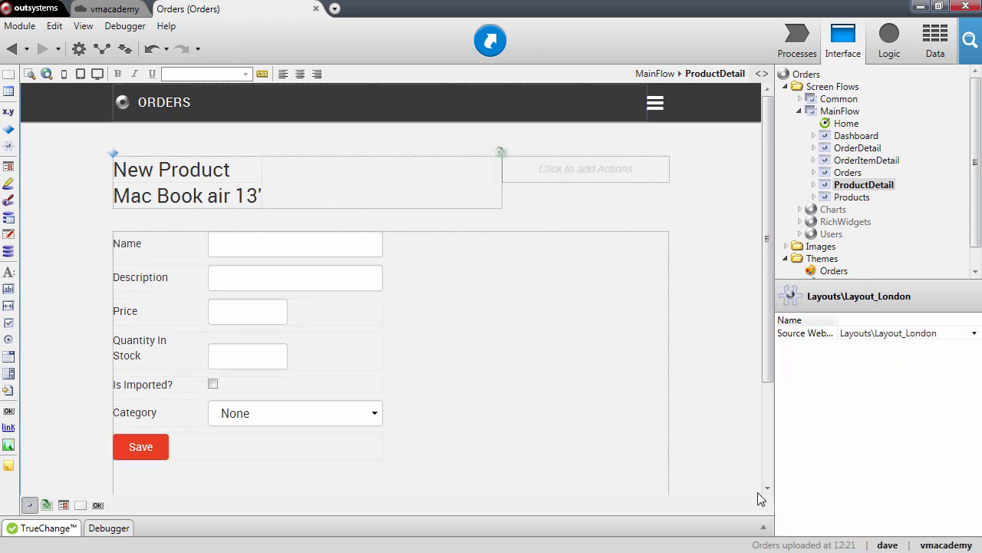
Step: Inspect the Name input, then check Is Mandatory on the Product entity's Name and Price attributes
click(294, 244)
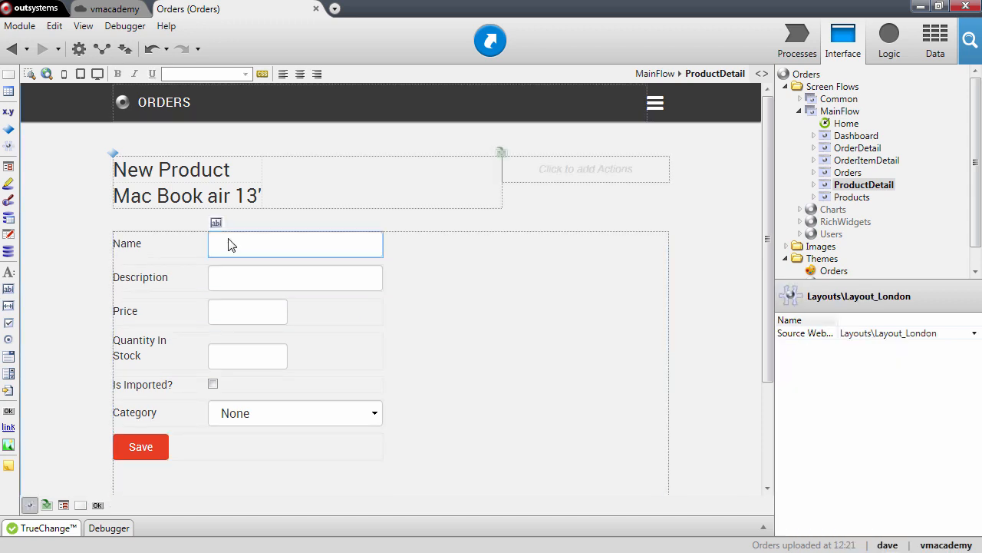
click(295, 244)
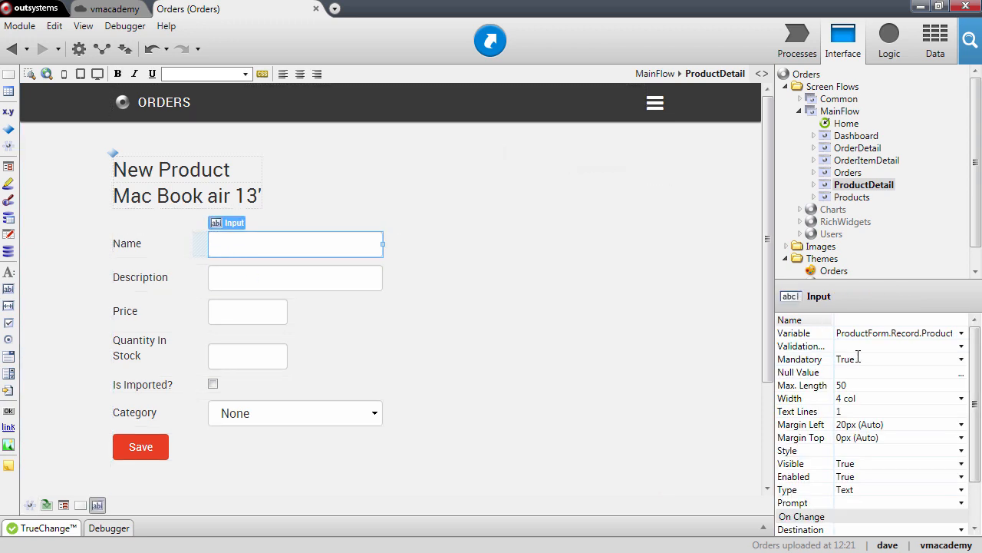
mouse_move(853, 359)
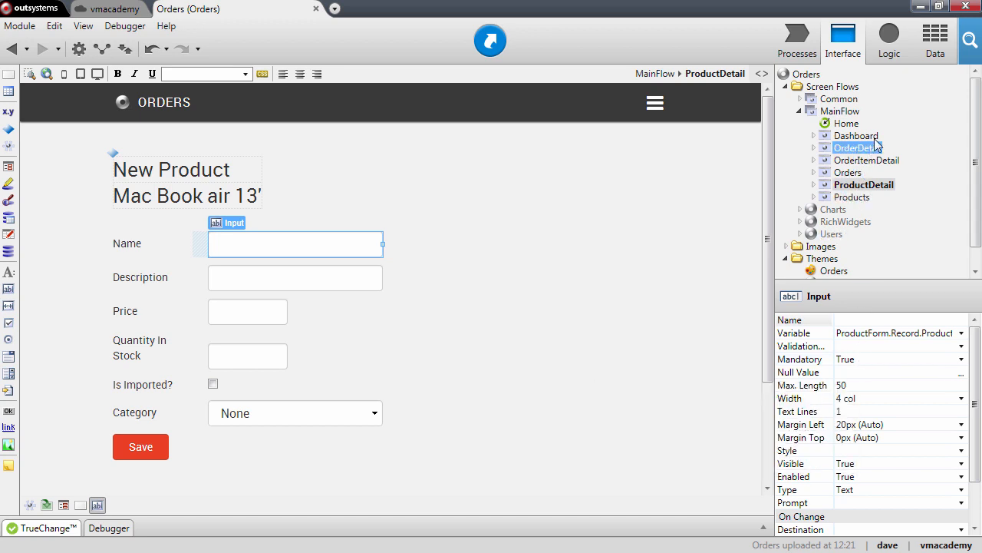
click(930, 40)
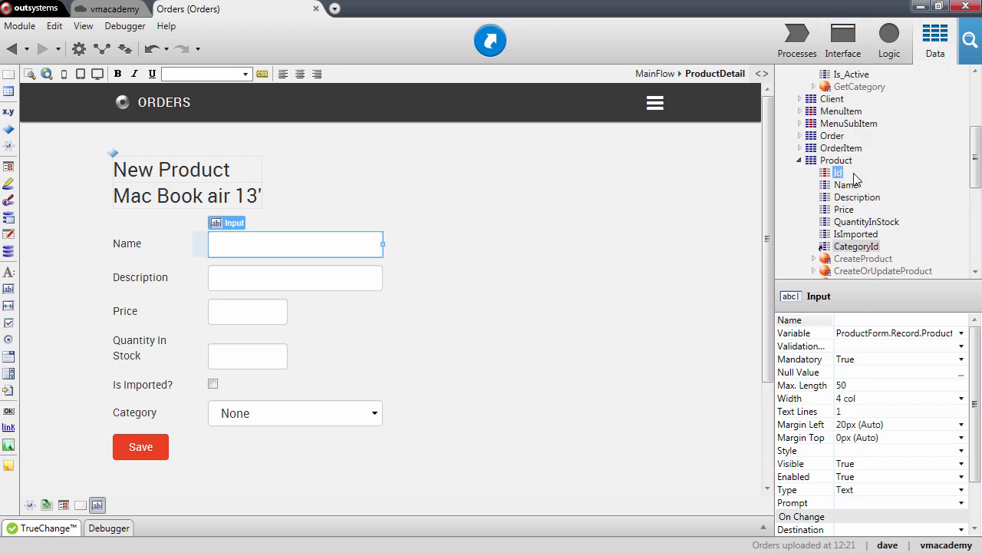
click(844, 184)
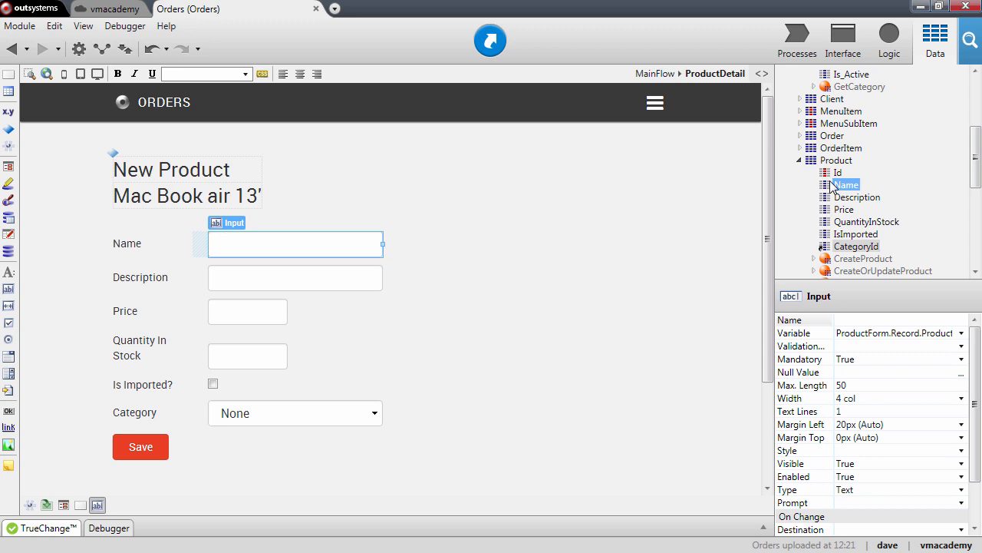
click(844, 185)
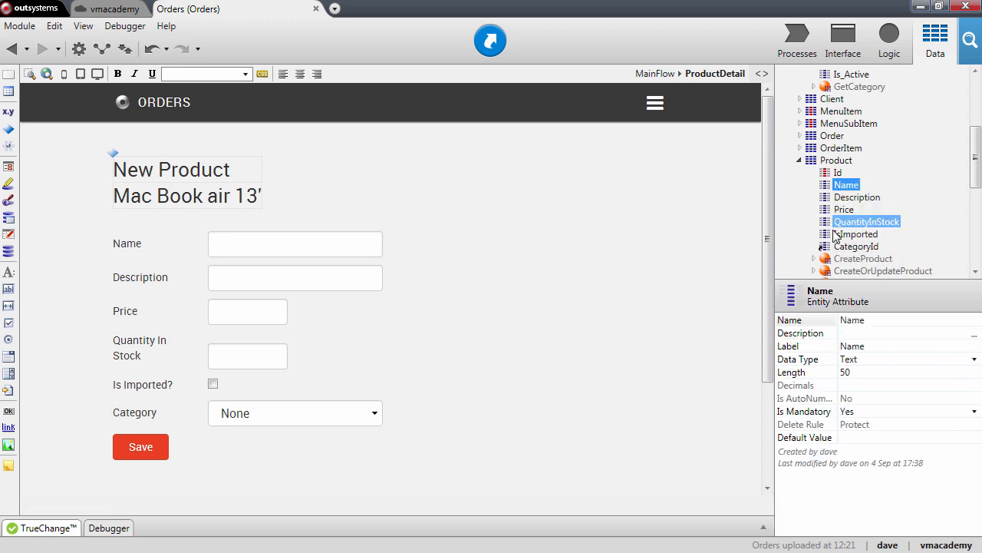
click(844, 208)
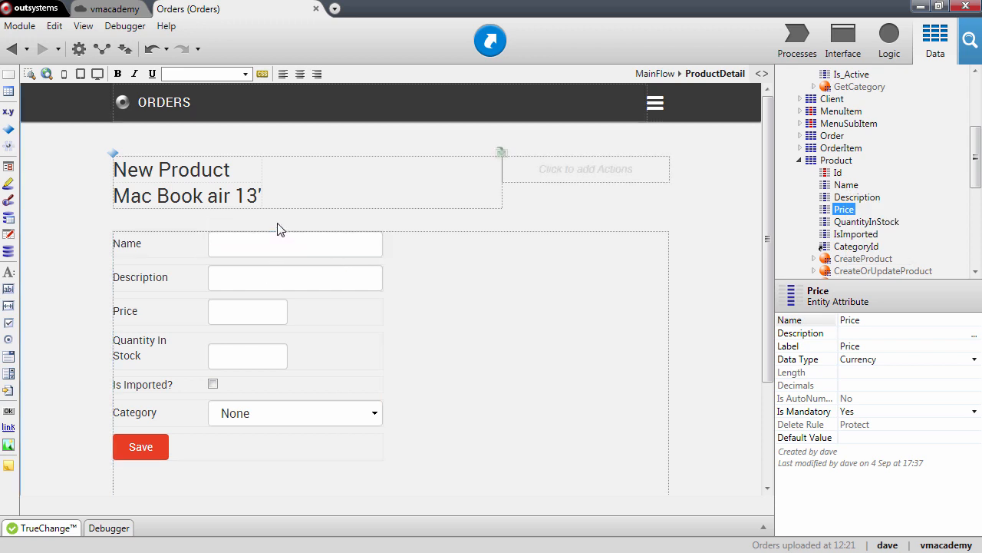
Step: Review the ProductDetail form's Name, Description and Price inputs against those attributes
click(295, 244)
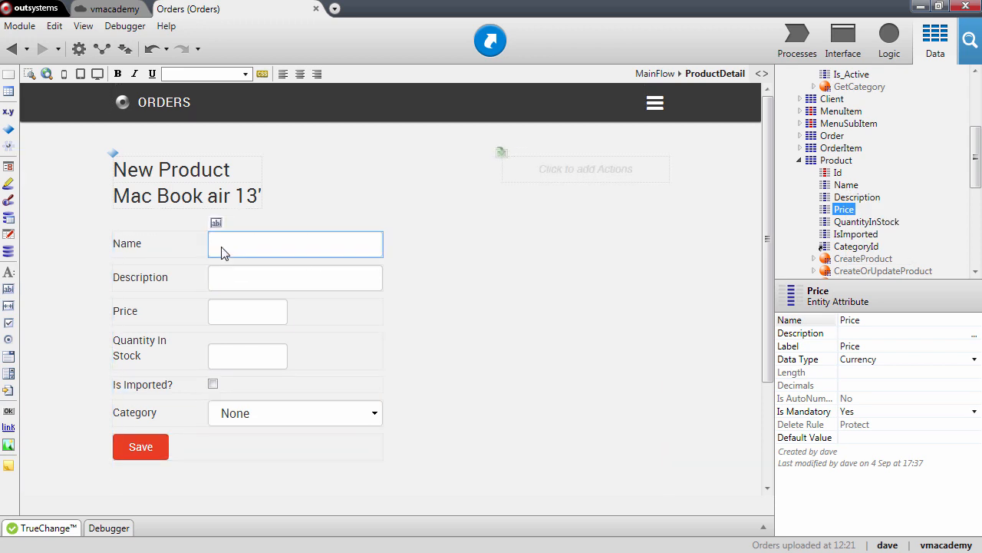
click(247, 310)
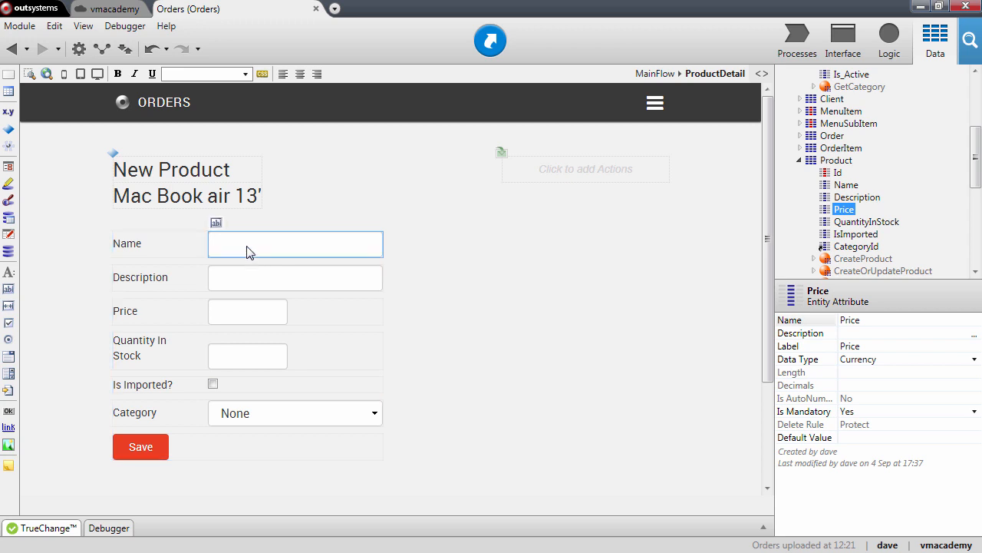
click(295, 278)
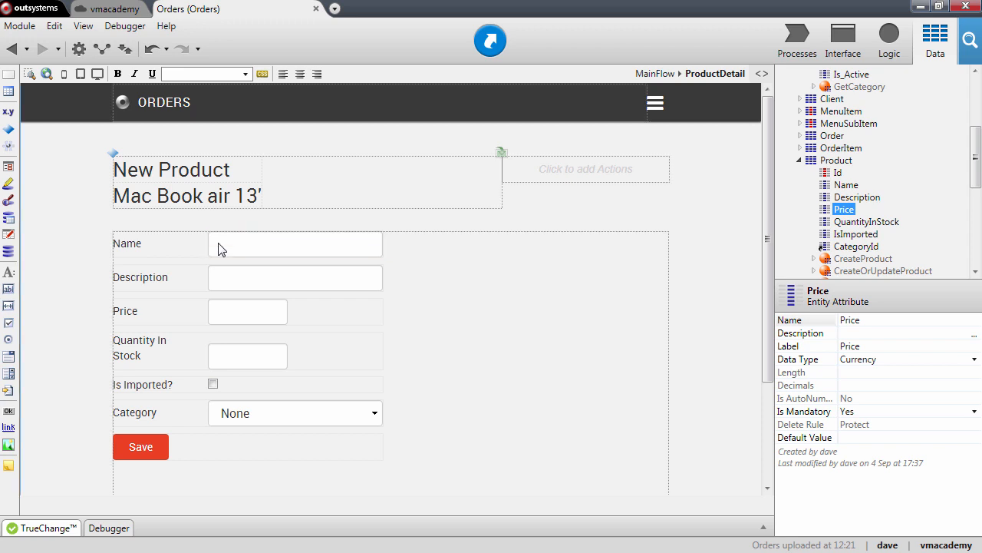
click(247, 310)
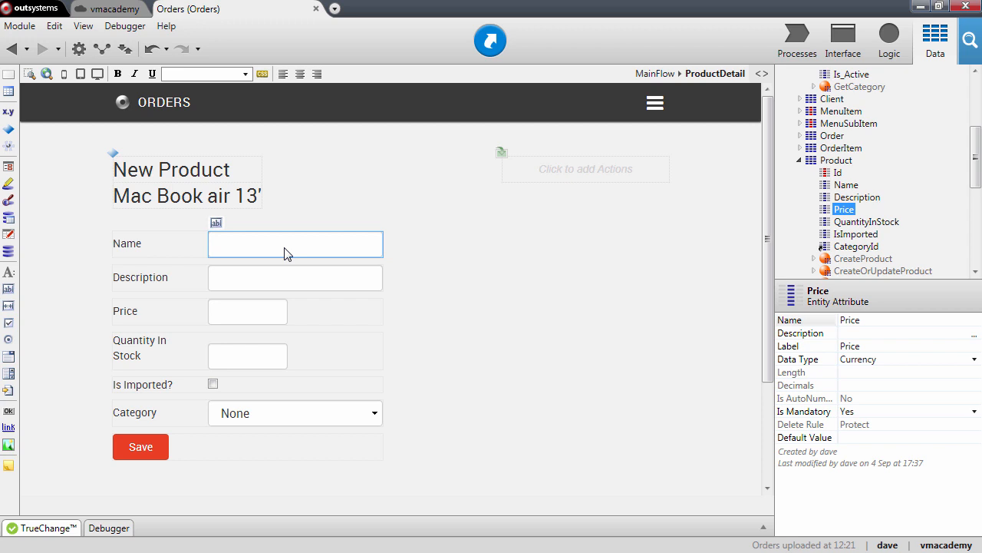
click(294, 278)
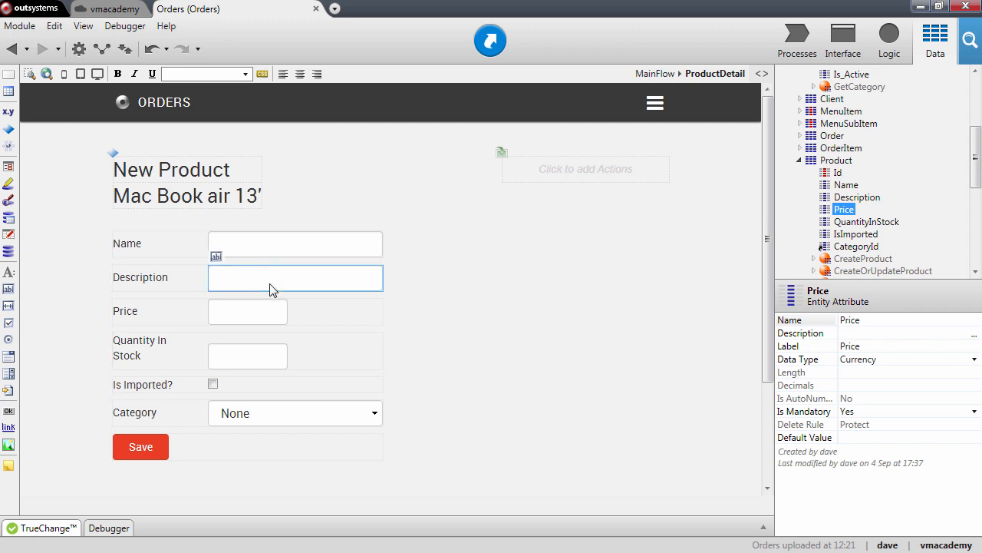
click(295, 244)
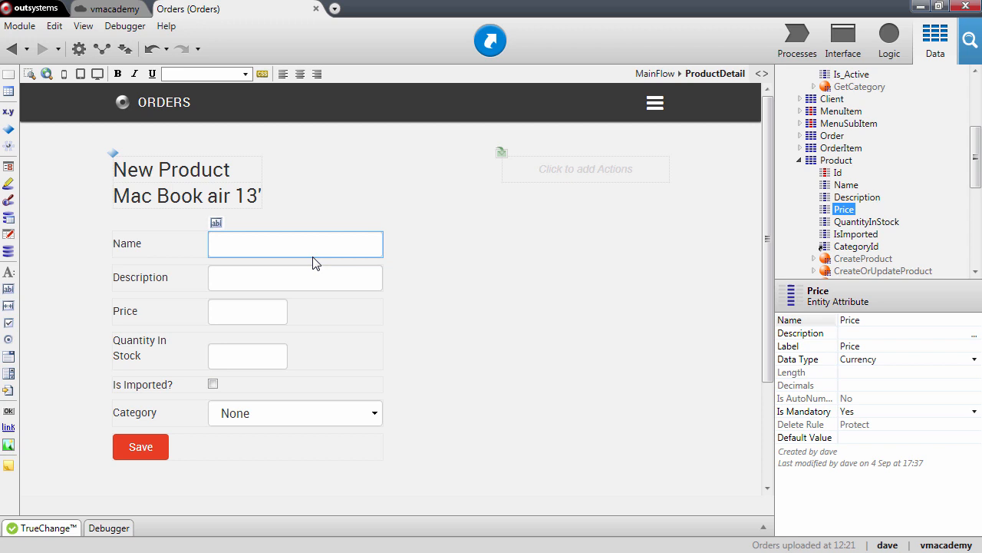
click(248, 356)
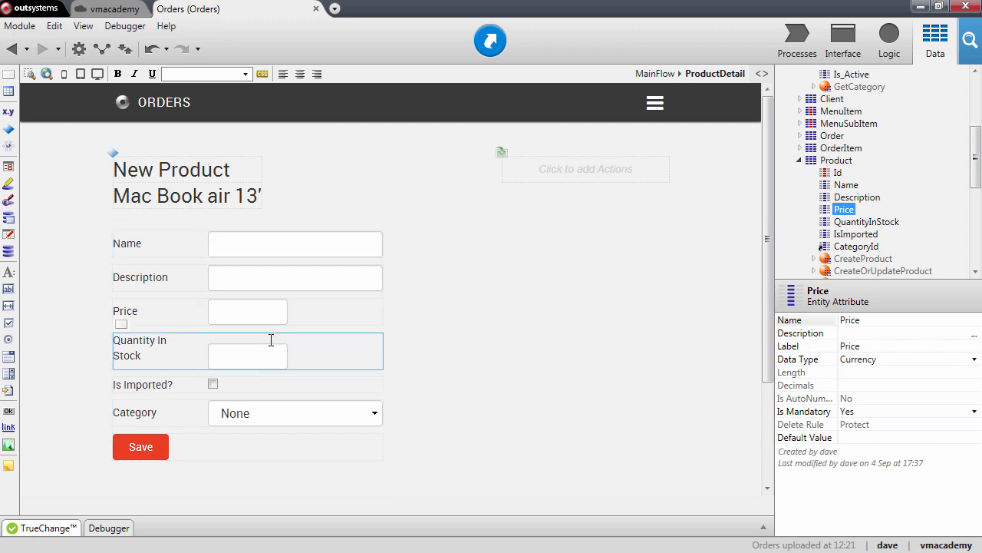
click(247, 312)
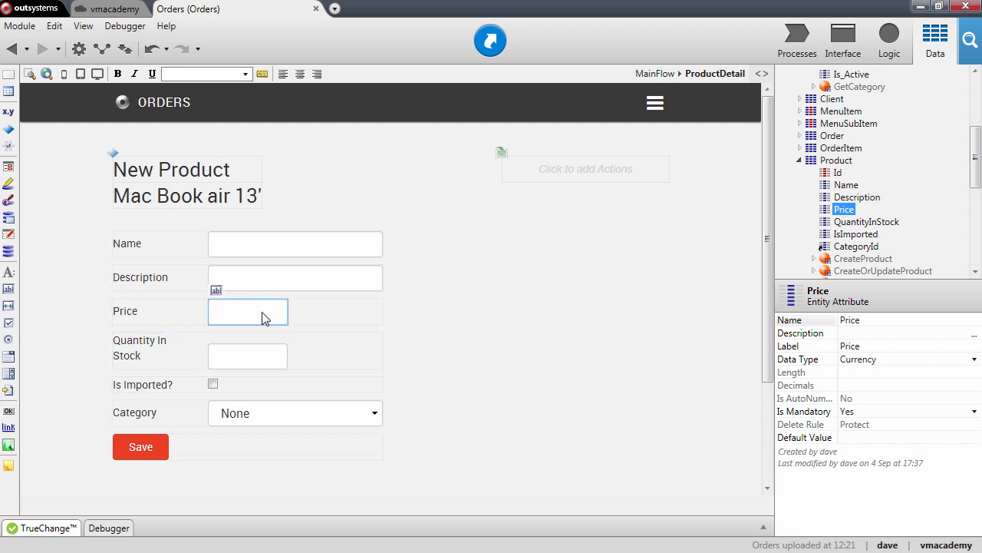
mouse_move(191, 313)
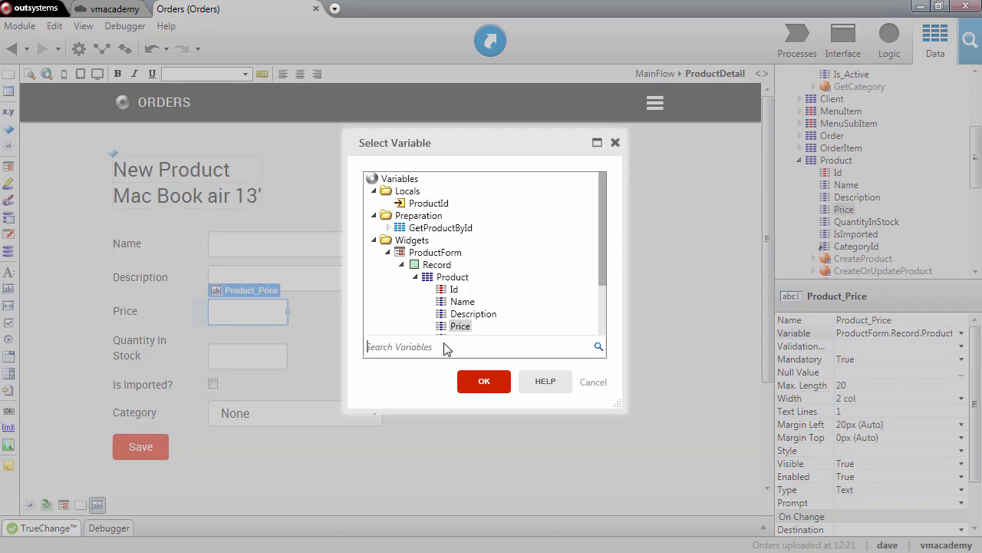
Step: Confirm the Price input's binding to the product record and select the whole product form
click(473, 313)
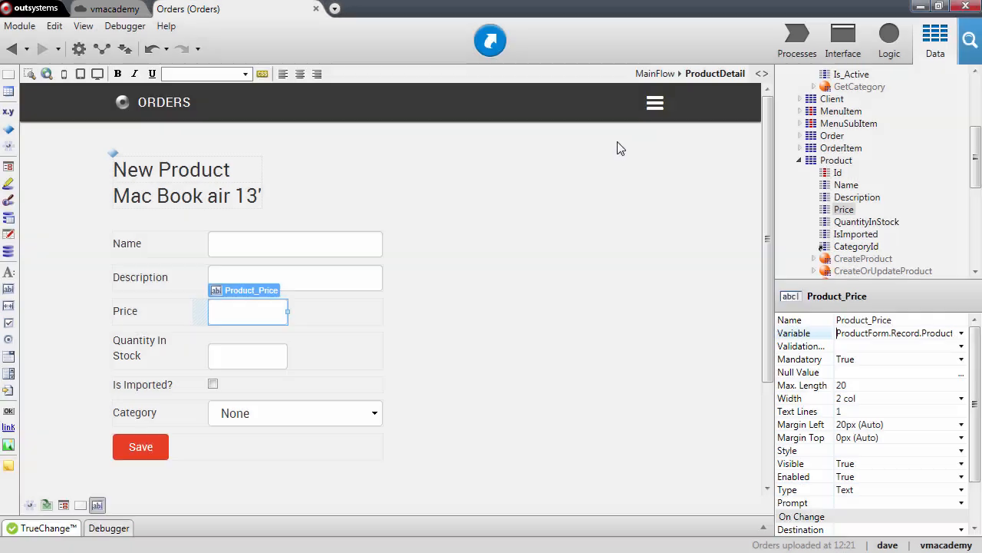
click(844, 209)
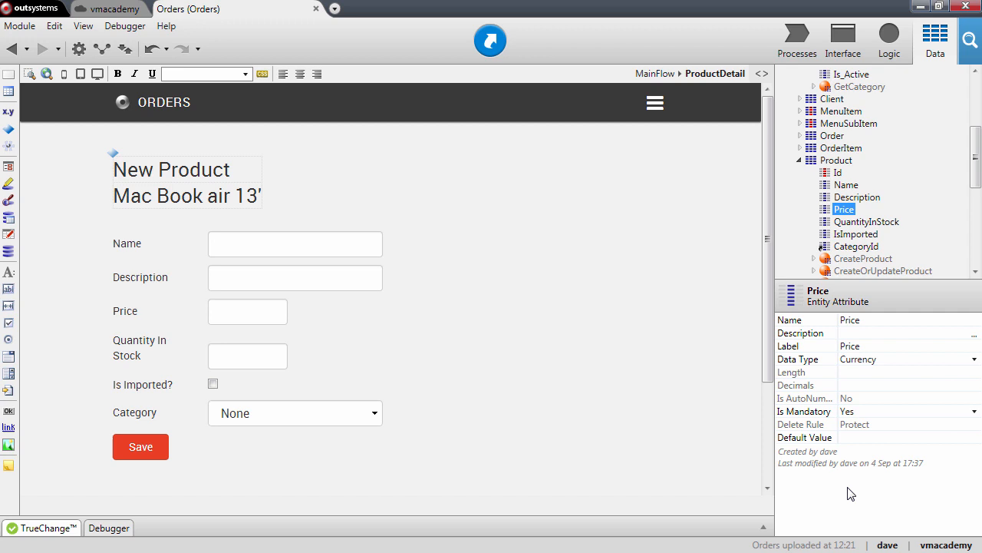
click(247, 310)
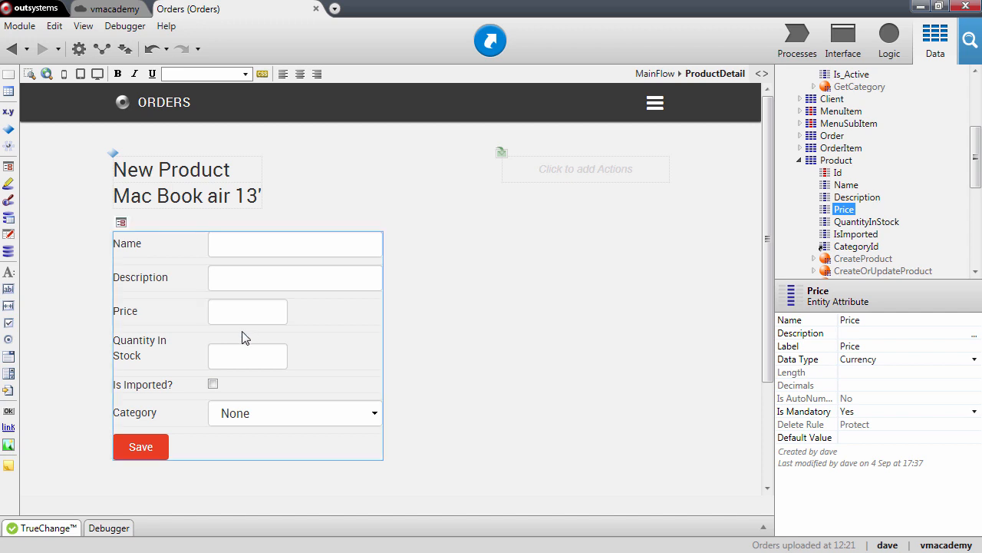
click(247, 356)
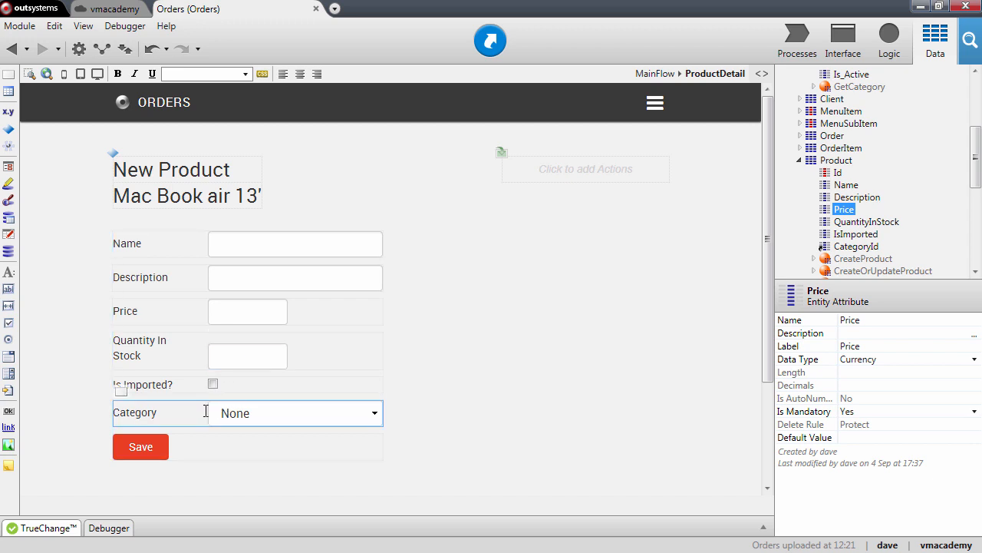
Step: Check the Save button's Submit method and Server validation, then view its Save action flow
click(141, 447)
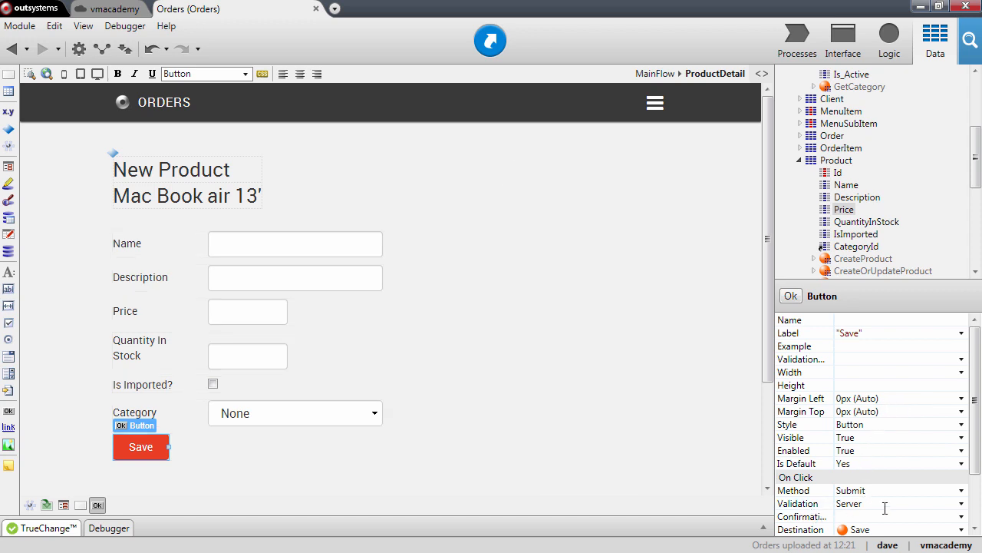
mouse_move(791, 508)
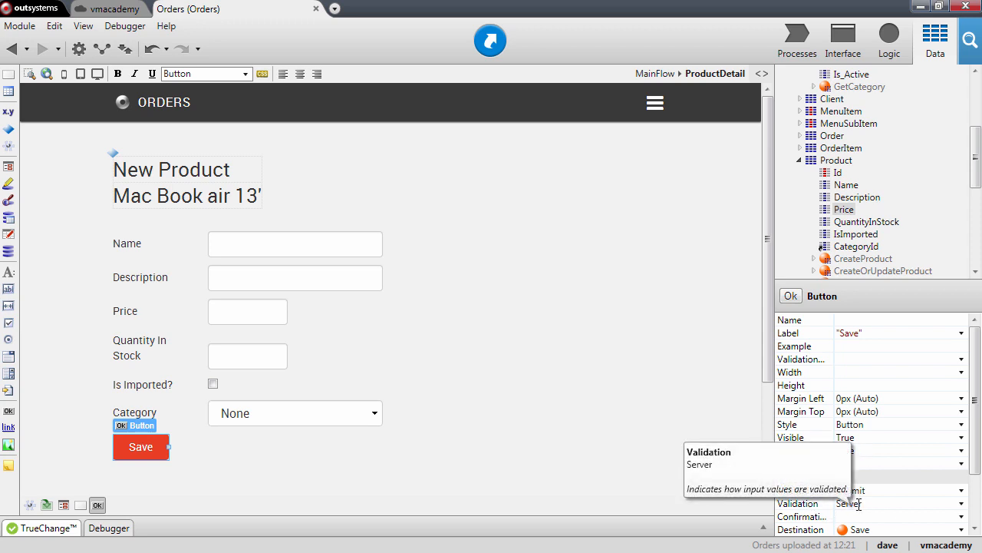
click(141, 447)
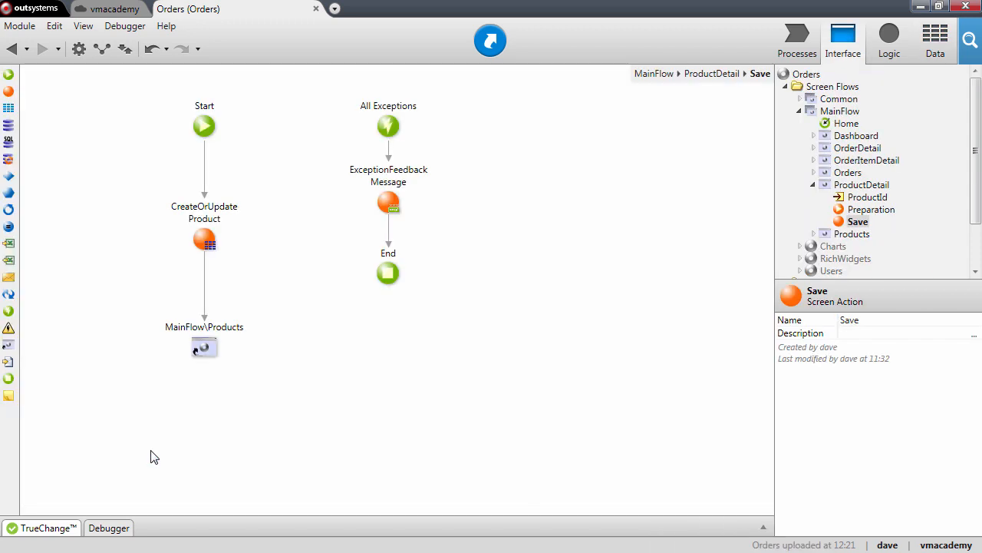
mouse_move(207, 202)
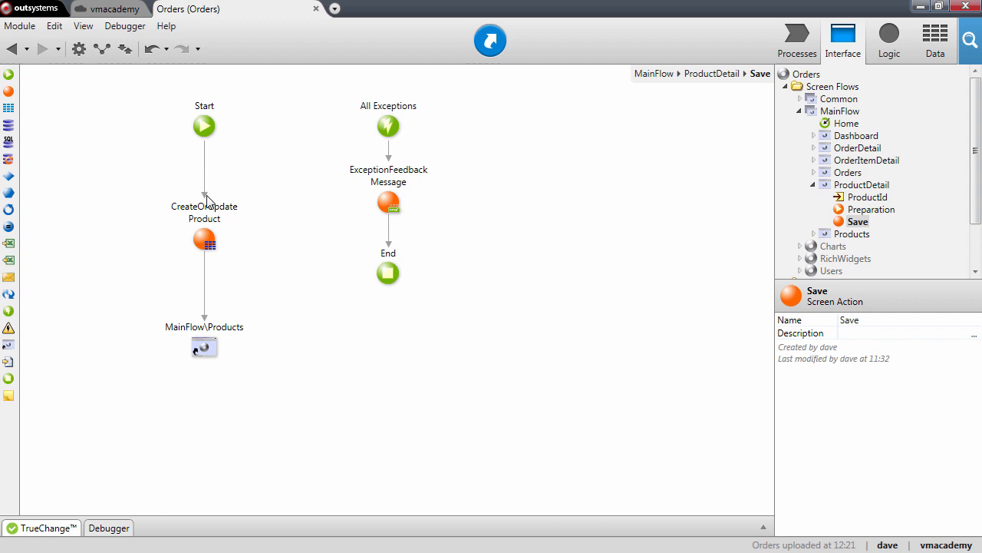
mouse_move(261, 261)
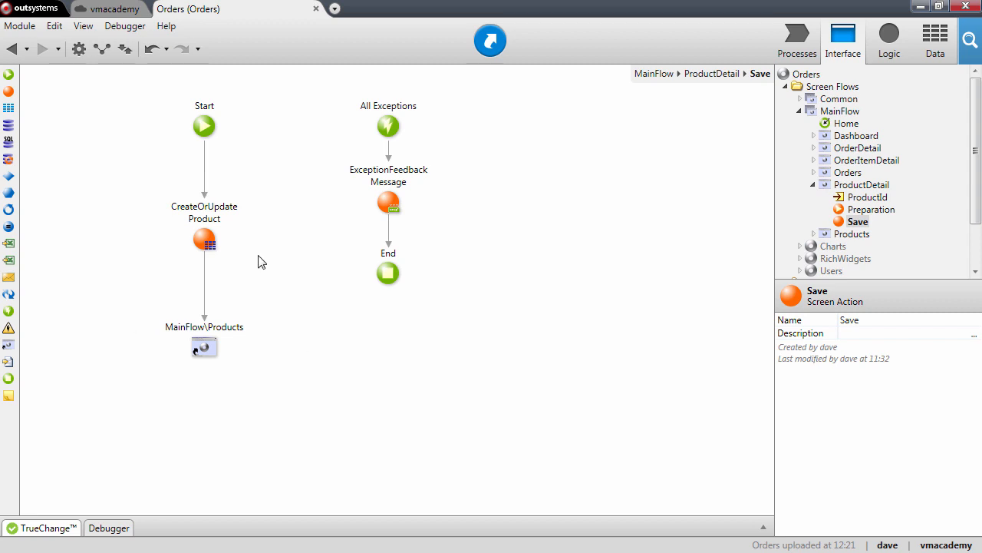
Step: Make room after Start in the Save flow for an If ahead of CreateOrUpdateProduct
click(205, 239)
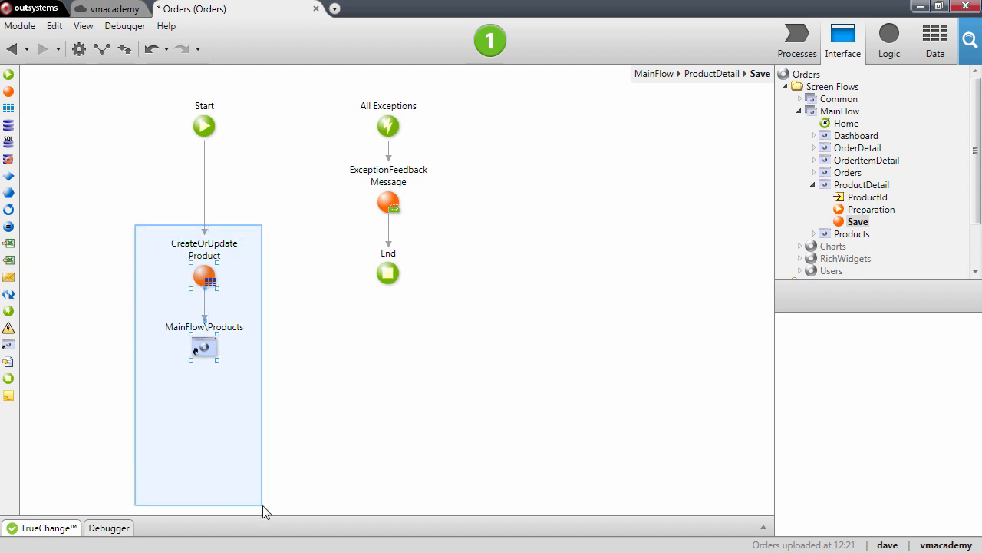
click(283, 388)
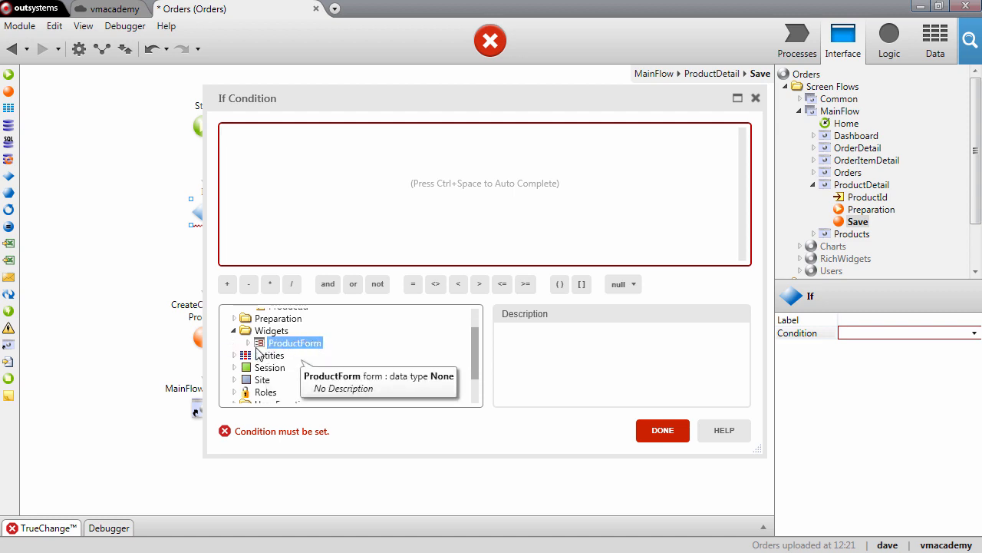
Step: Set the If condition to ProductForm.Valid and confirm it
click(236, 342)
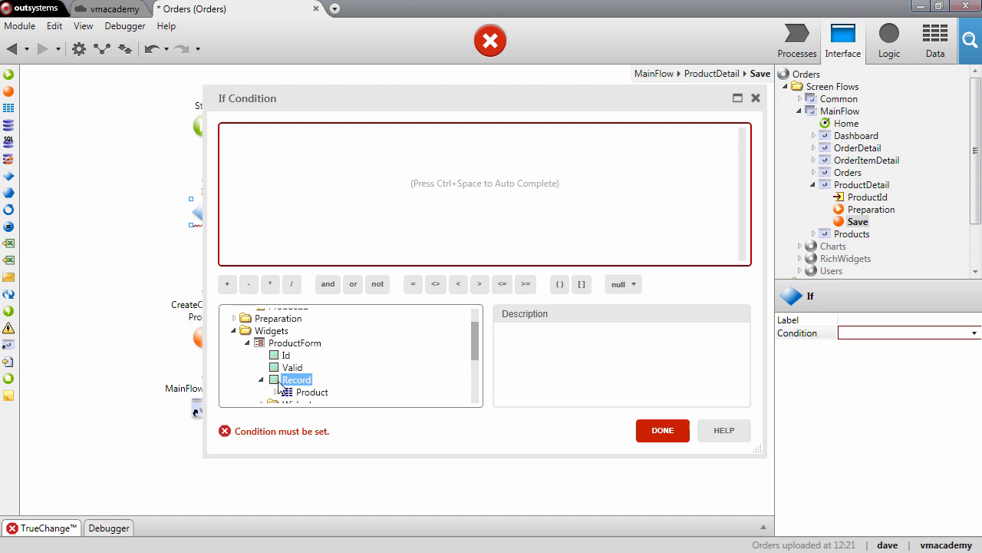
click(292, 366)
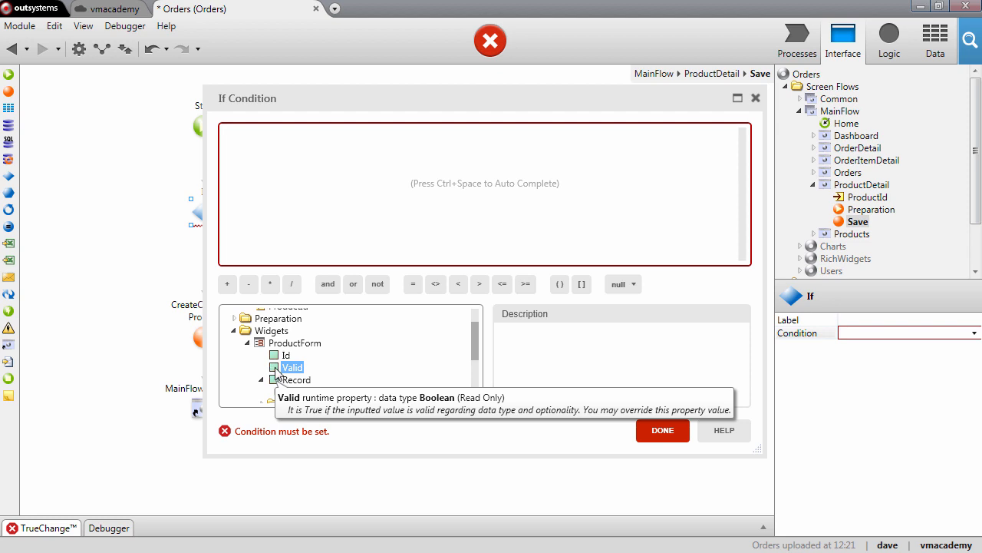
double_click(291, 367)
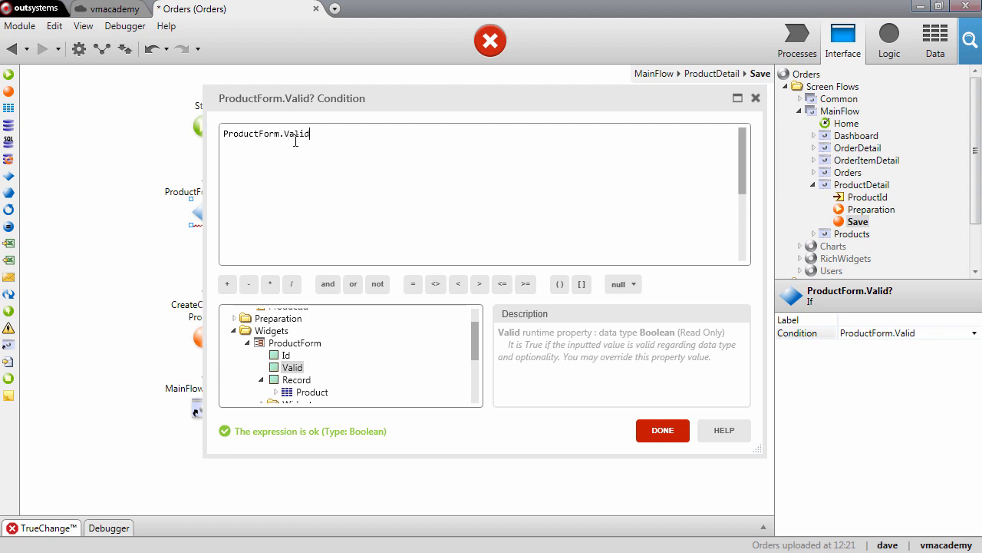
mouse_move(304, 149)
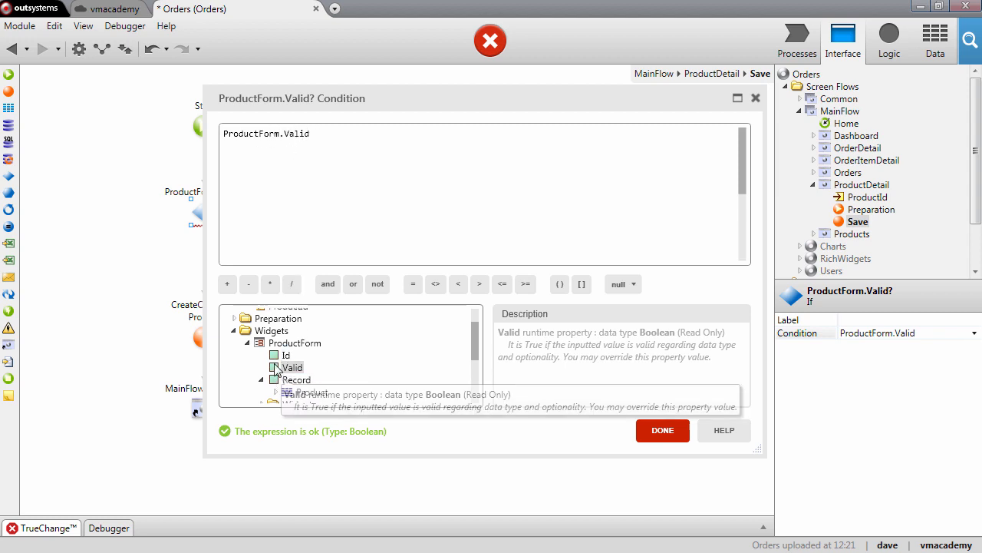
mouse_move(657, 332)
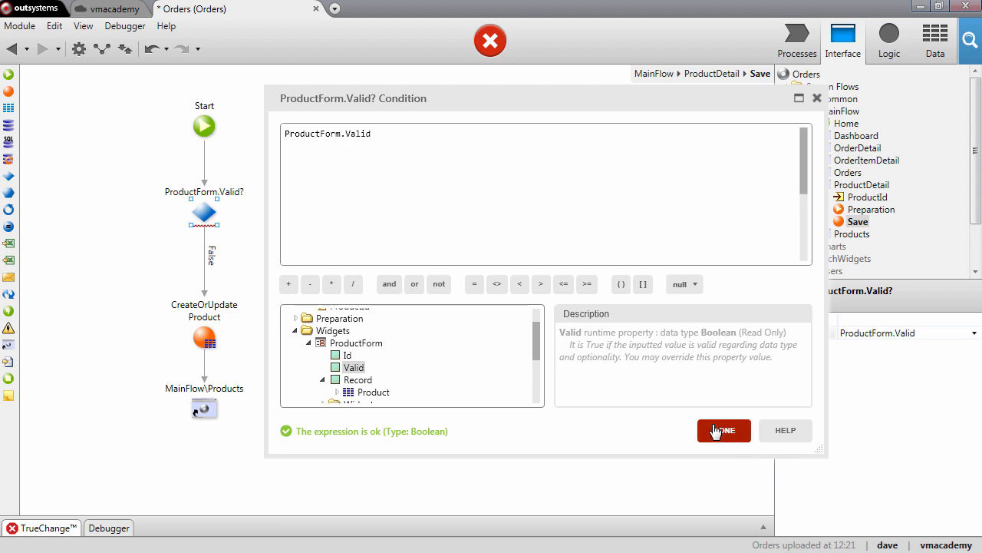
click(724, 430)
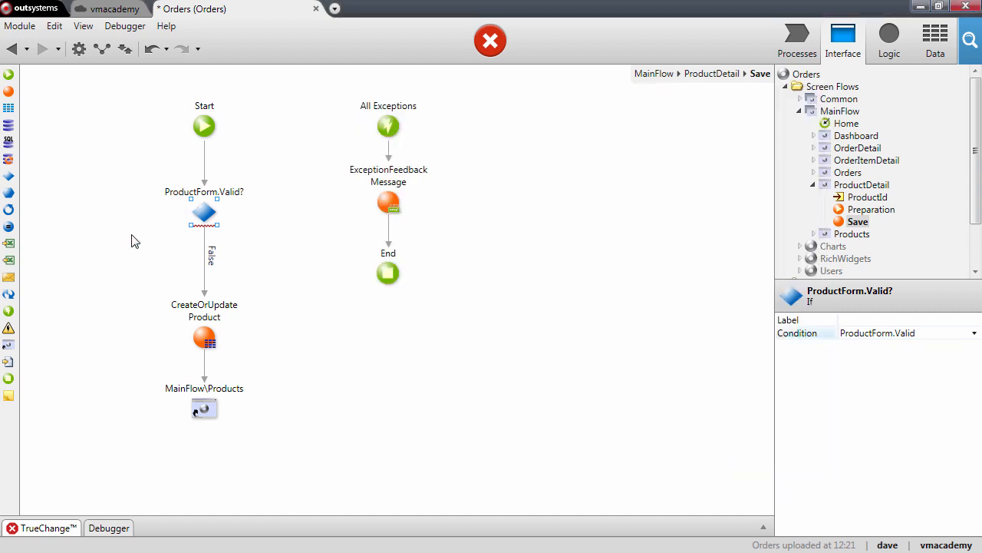
mouse_move(8, 377)
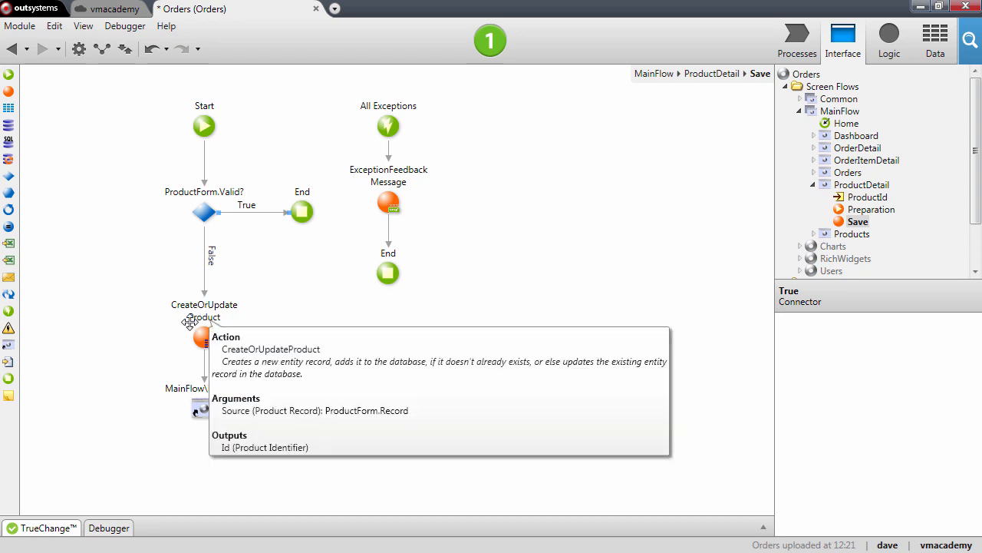
mouse_move(202, 212)
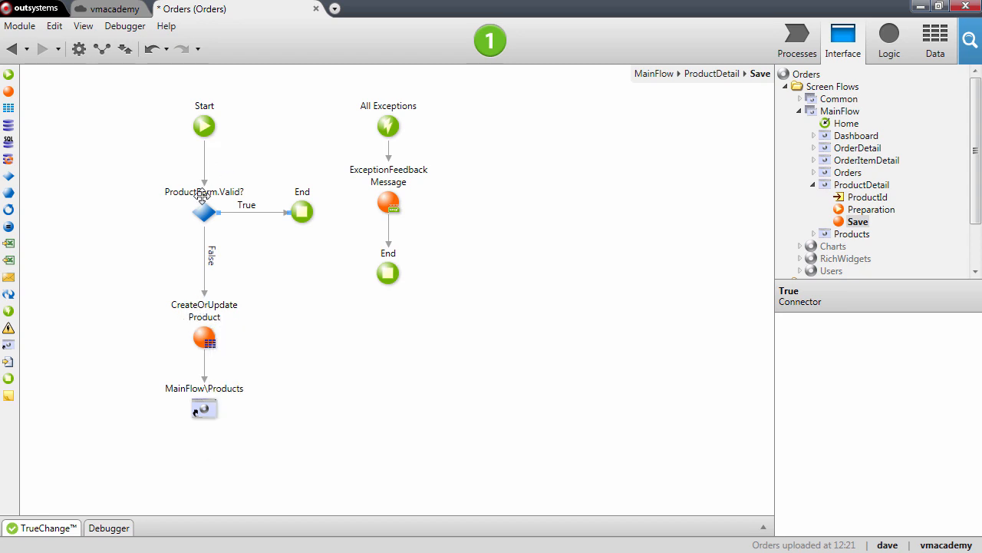
Step: Route True to CreateOrUpdateProduct and False to End, then return to ProductDetail
right_click(202, 212)
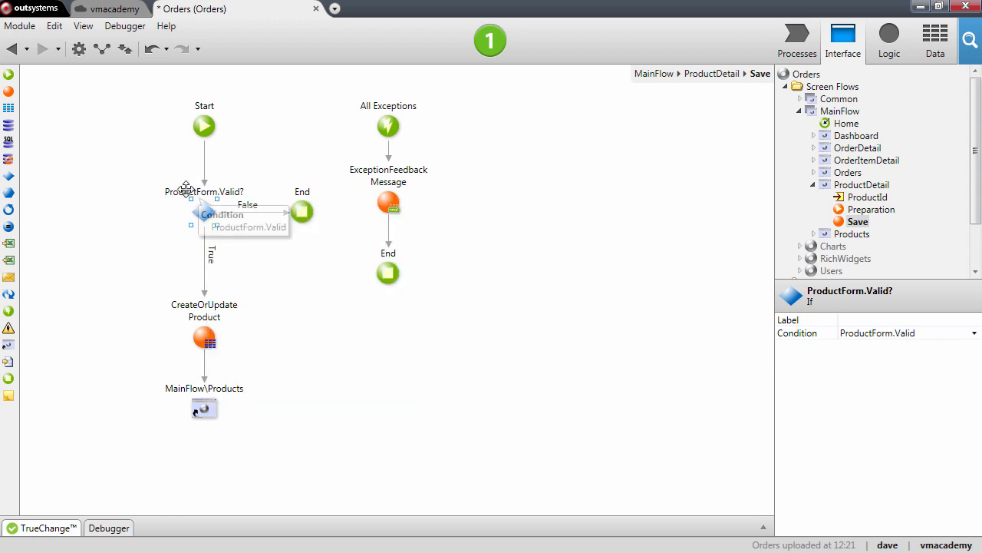
mouse_move(222, 223)
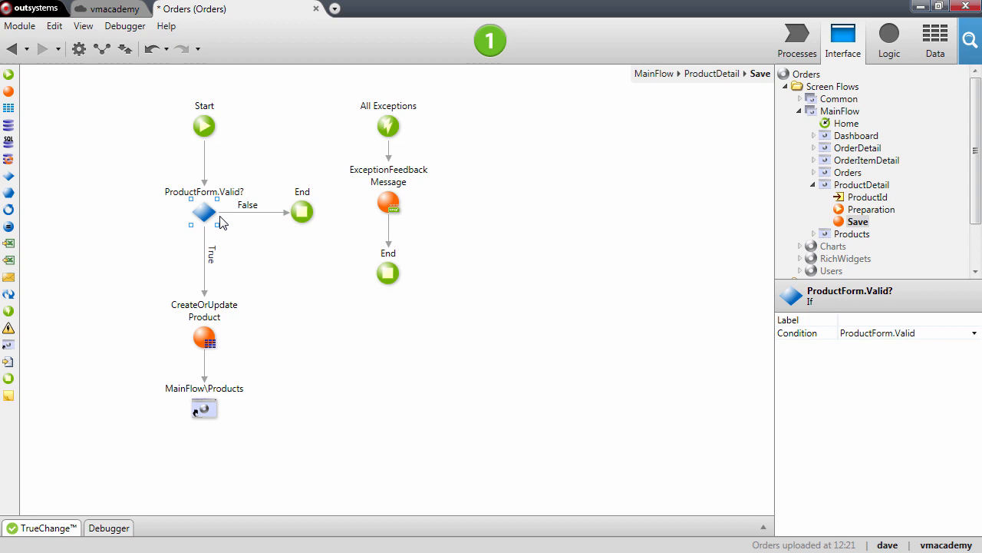
mouse_move(184, 304)
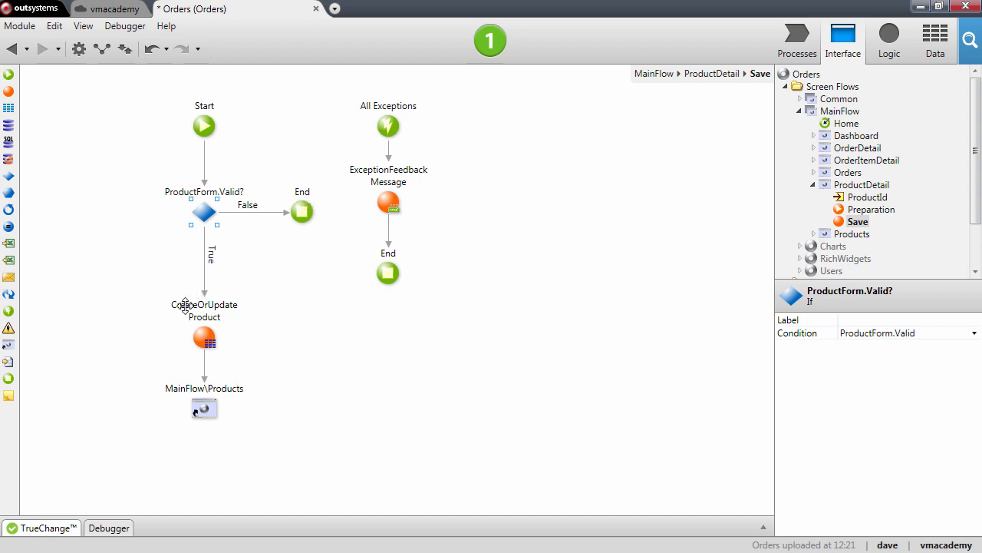
mouse_move(310, 188)
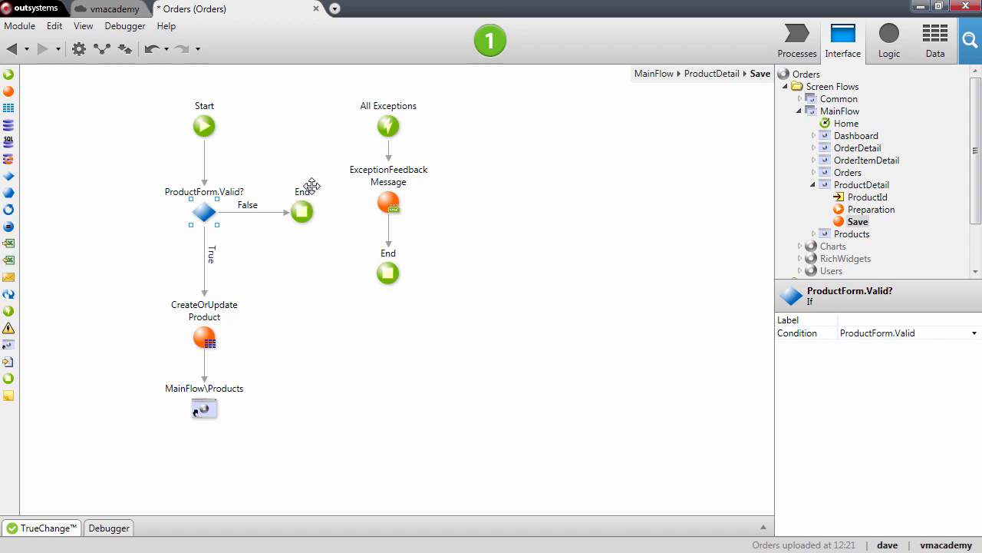
mouse_move(322, 227)
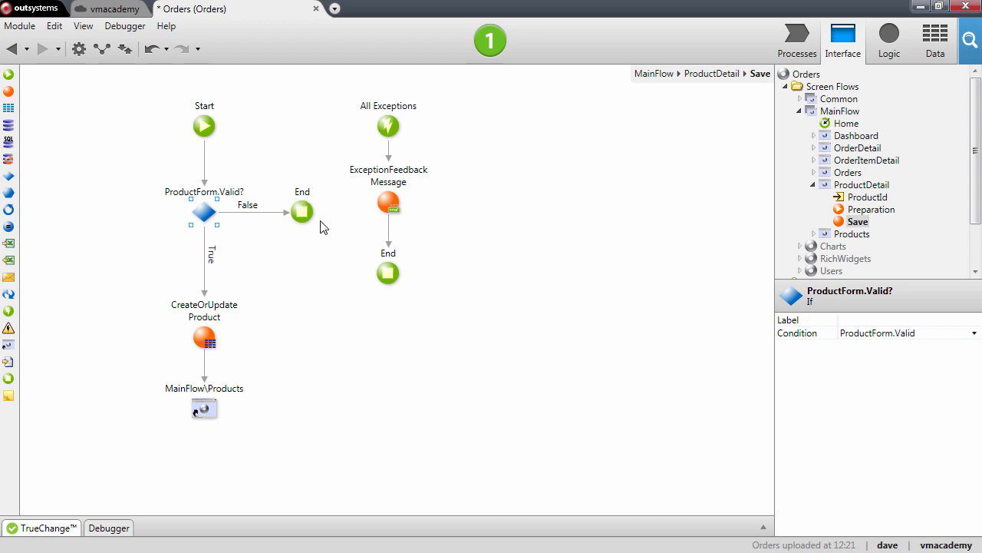
click(861, 184)
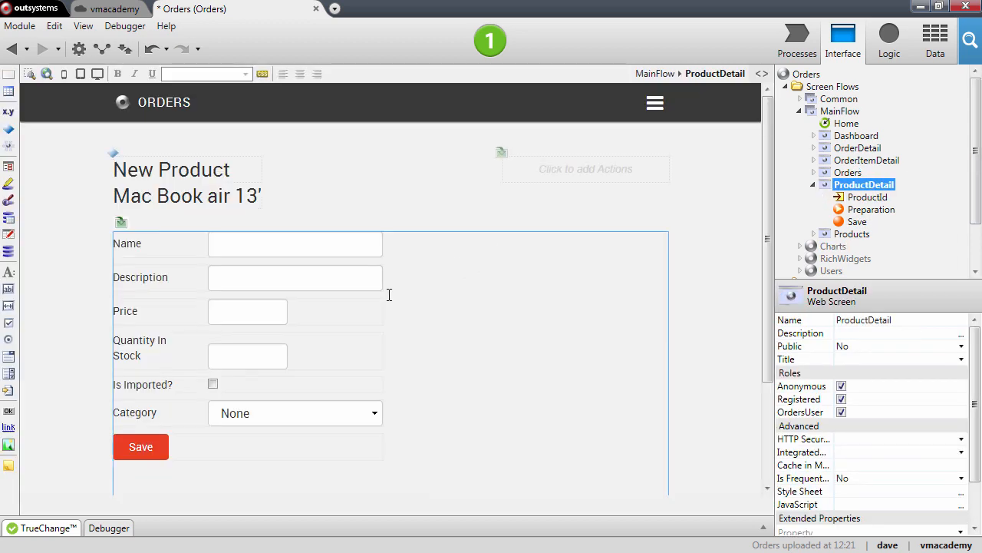
Step: Publish the Orders module with 1-Click Publish and launch the live app in the browser
click(295, 278)
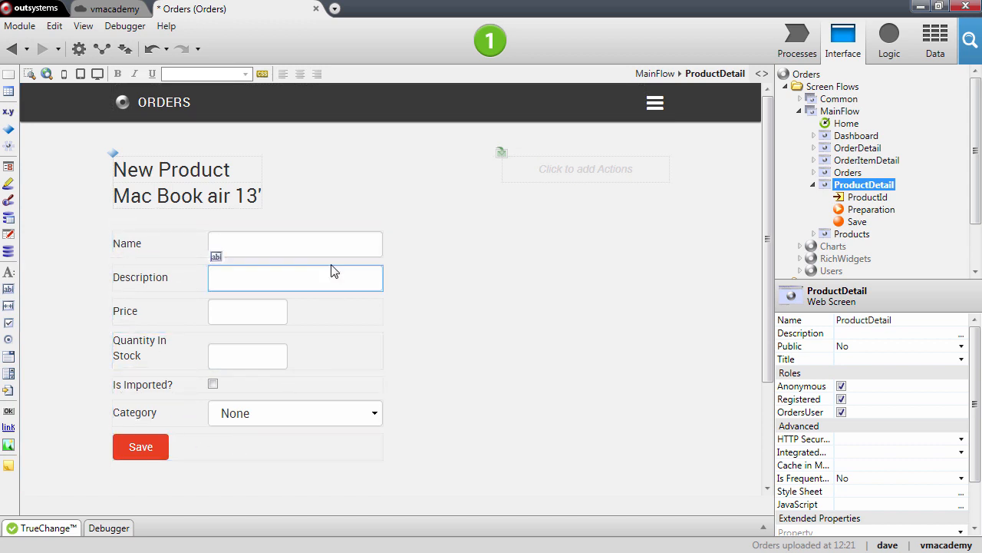
click(247, 312)
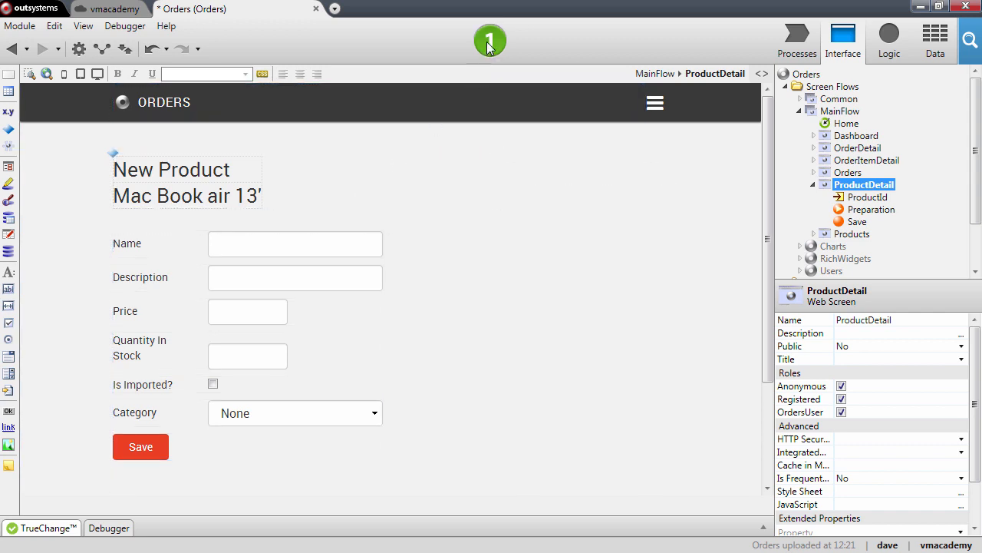
mouse_move(488, 43)
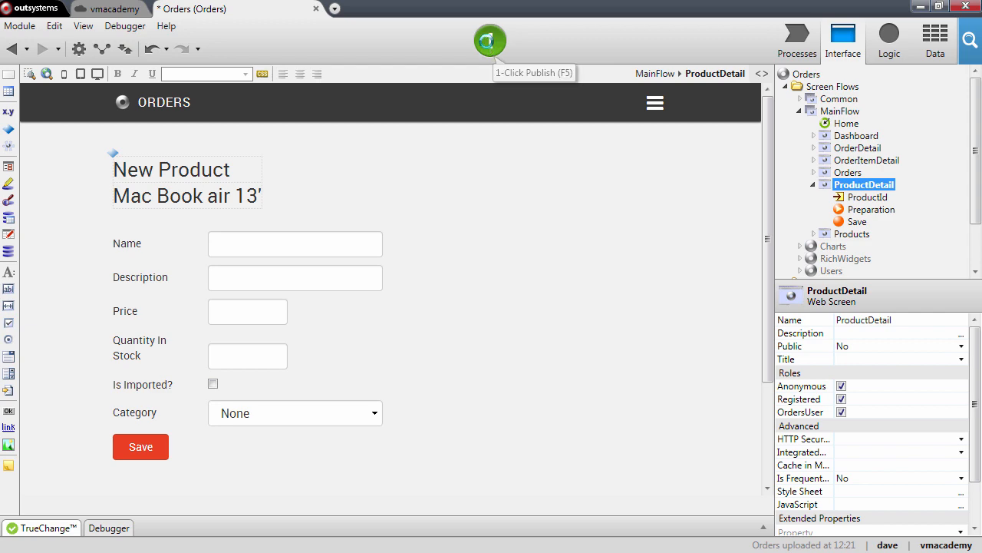
click(488, 40)
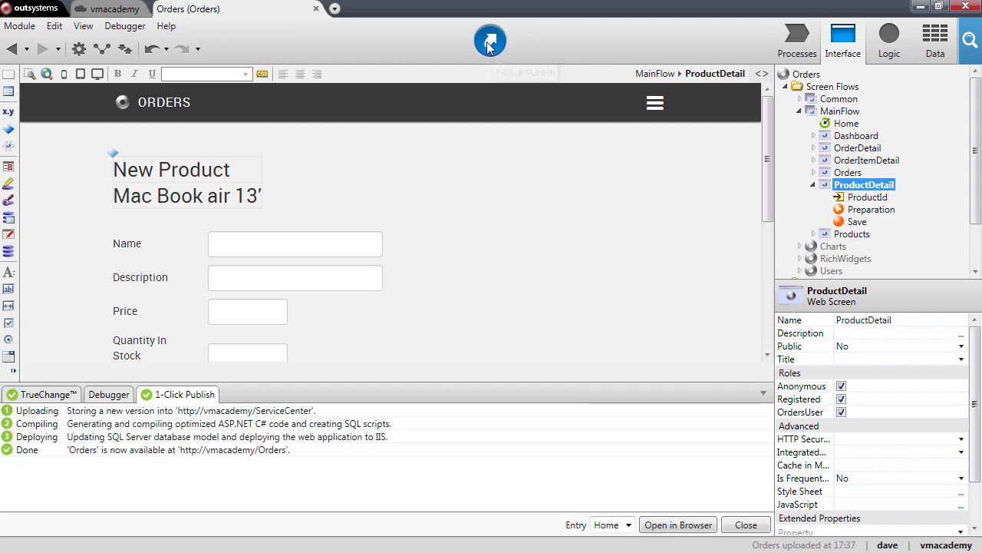
click(678, 525)
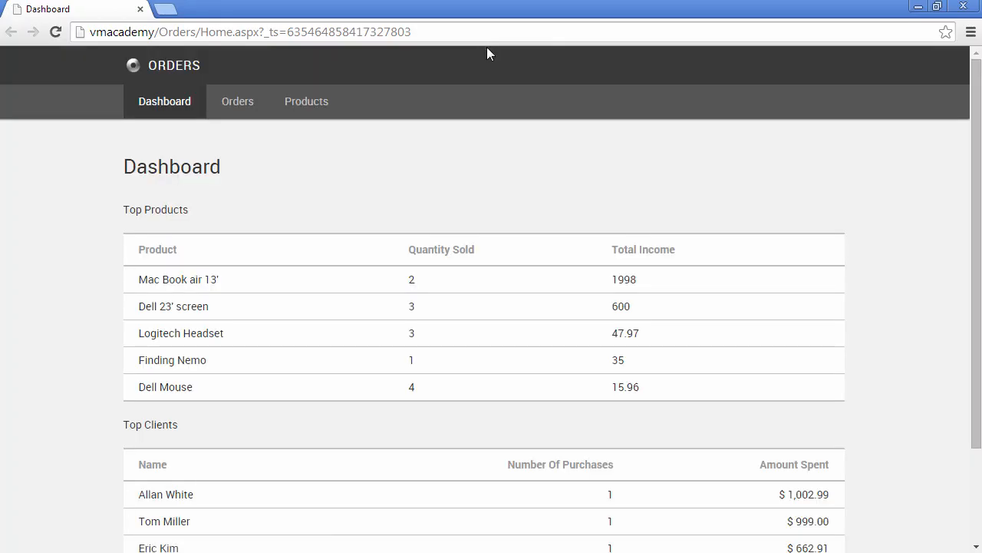
Step: Go to Products and start a blank New Product form in the live app
click(307, 101)
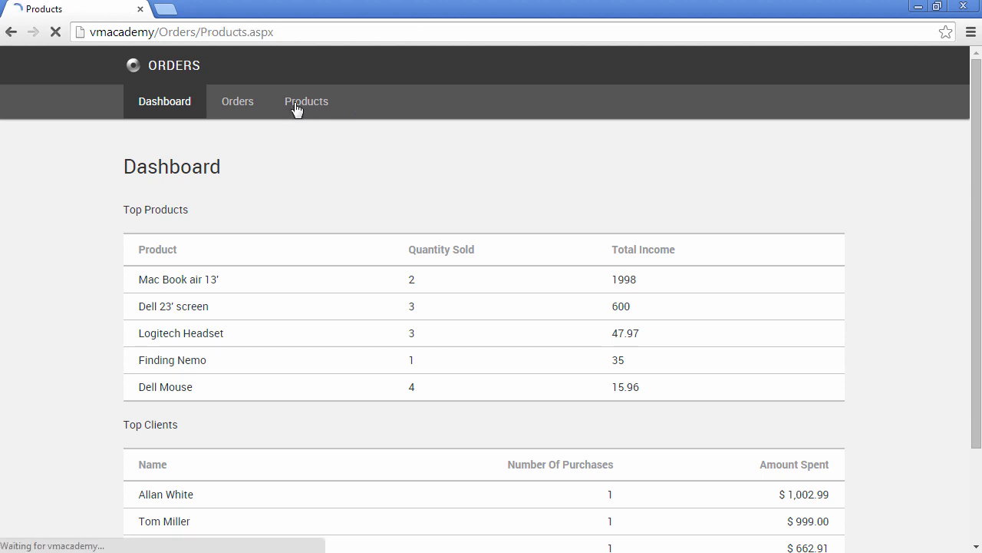
click(305, 101)
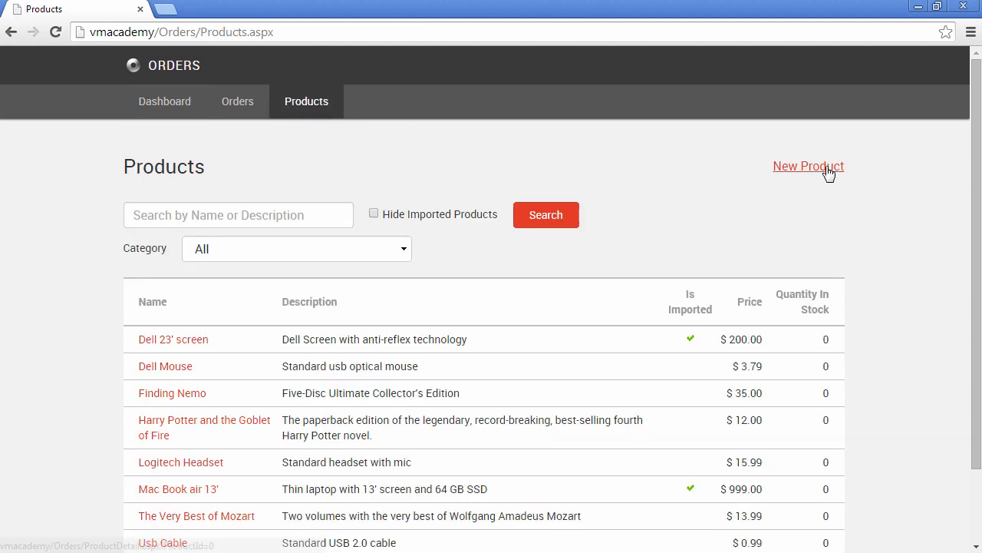
click(807, 166)
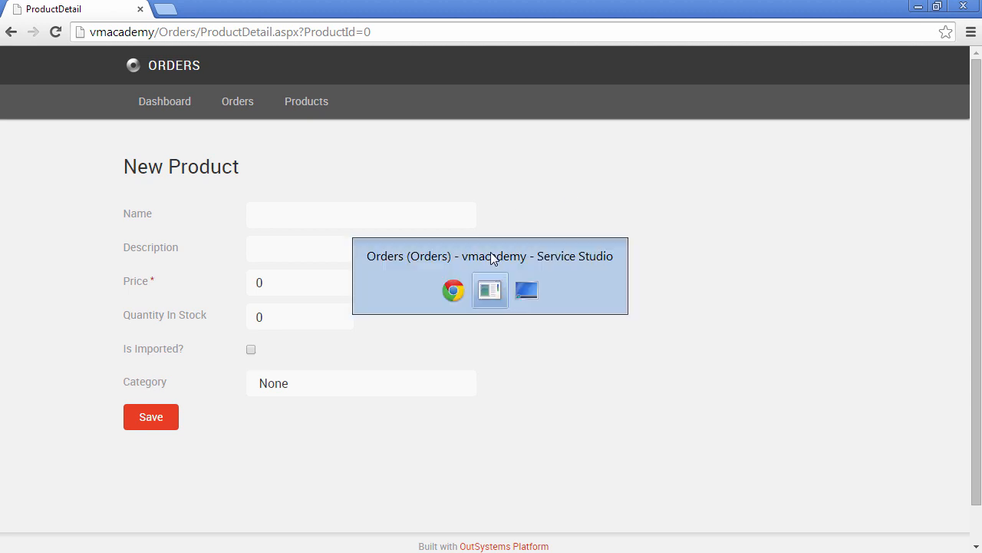
click(490, 290)
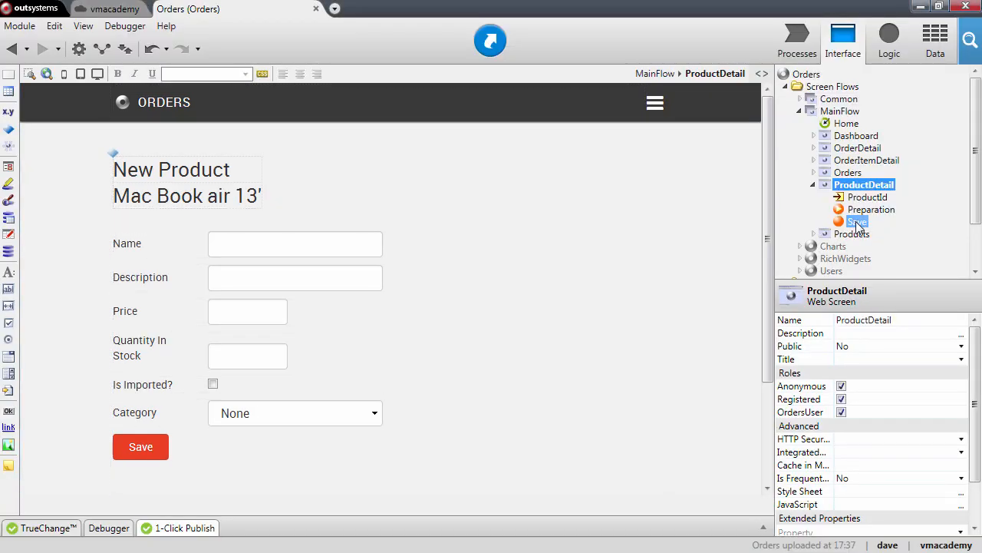
Step: Add a breakpoint on the Save action's Start node and begin debugging
double_click(855, 221)
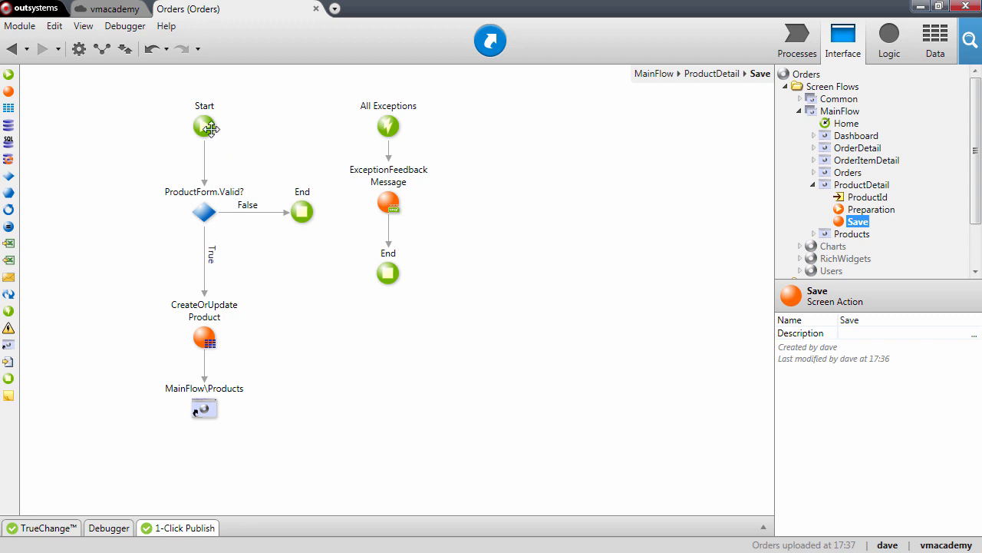
right_click(204, 125)
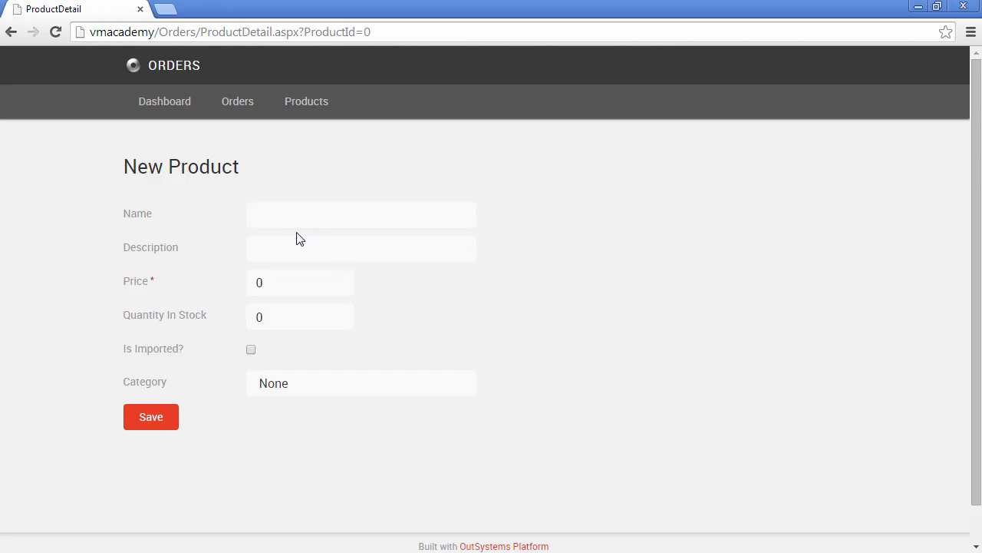
mouse_move(282, 353)
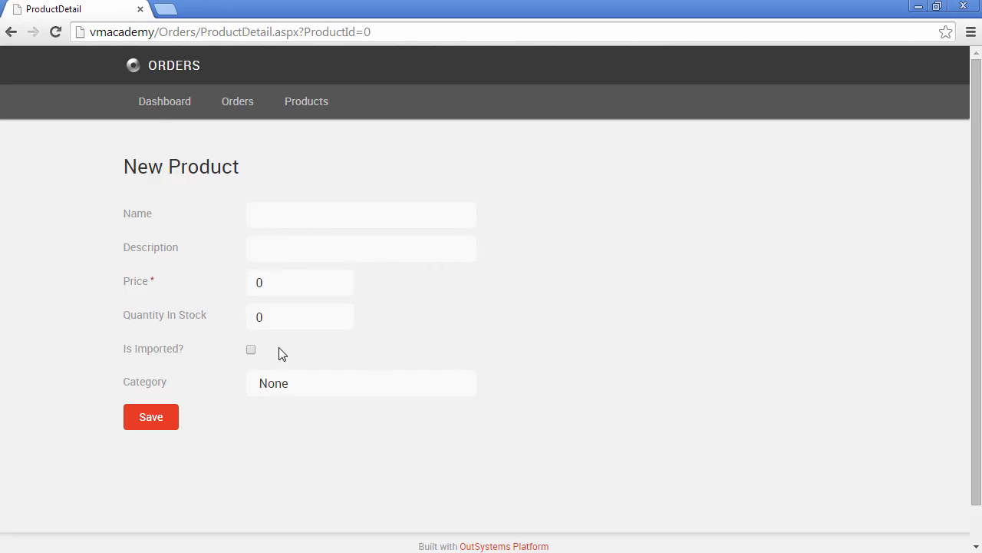
mouse_move(366, 247)
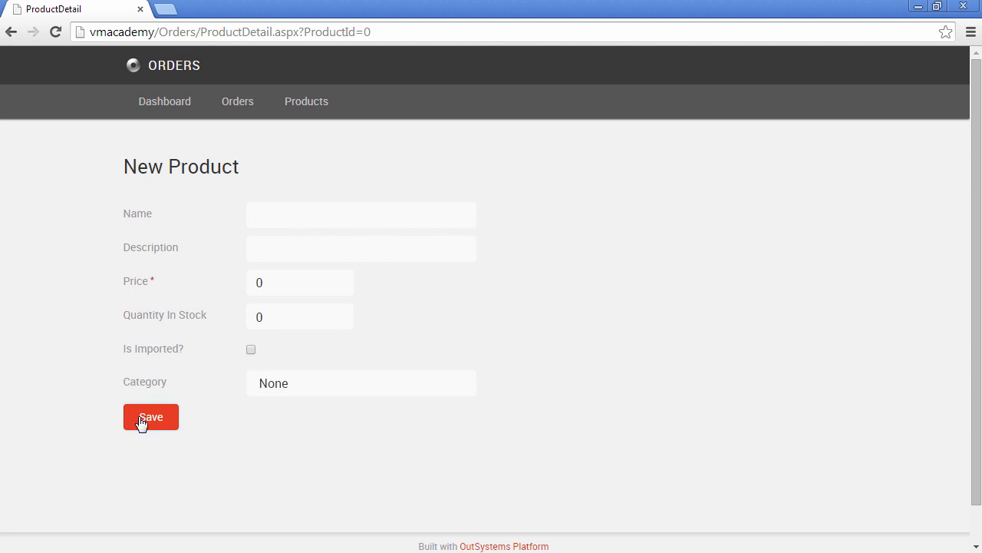
Step: Save the New Product form with all fields empty, hitting the Save breakpoint
click(150, 417)
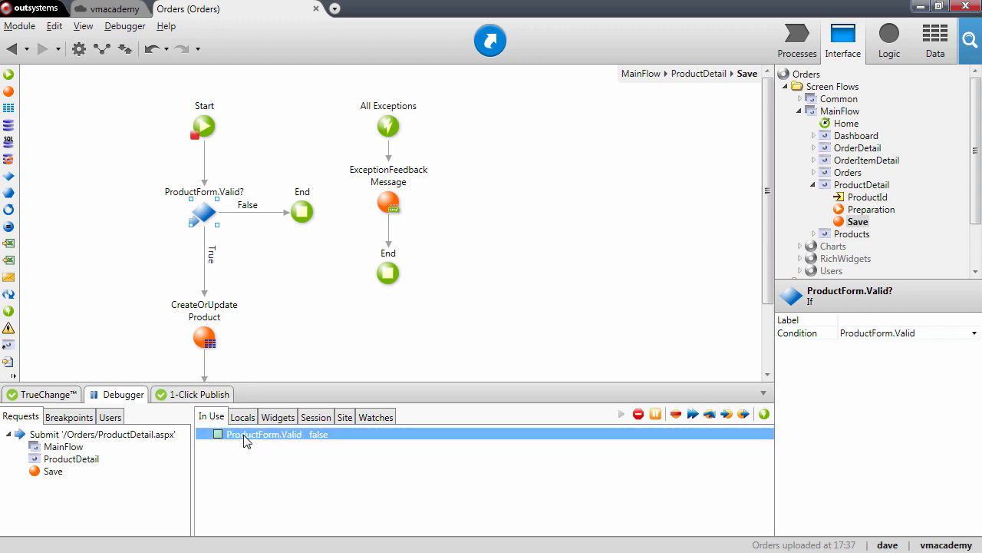
mouse_move(319, 438)
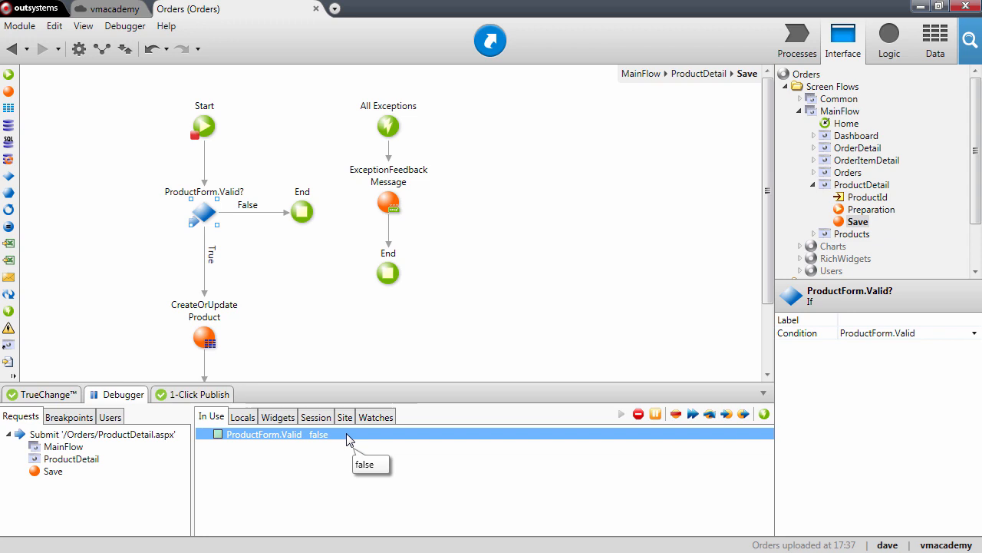
mouse_move(644, 439)
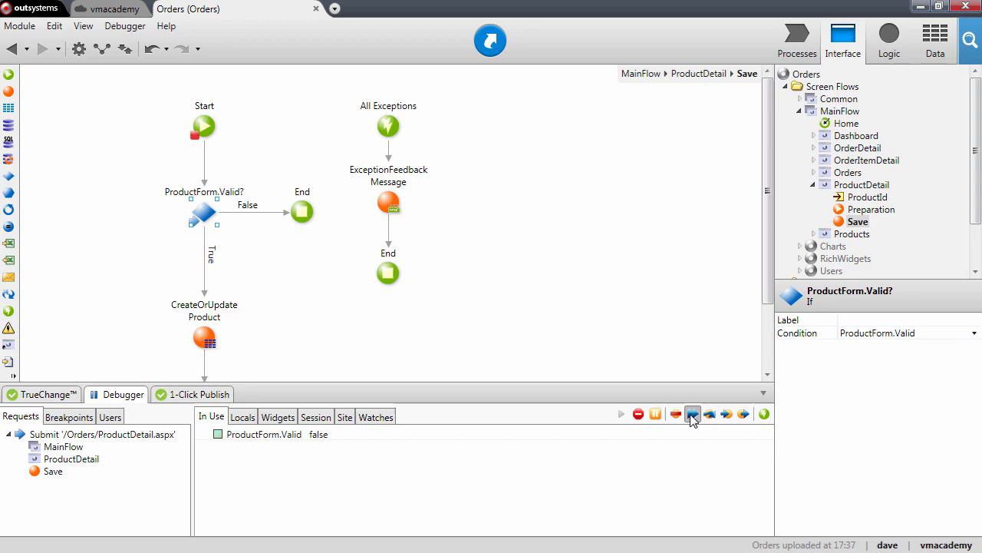
Step: Resume the paused Save request with Continue after seeing ProductForm.Valid is false
click(693, 414)
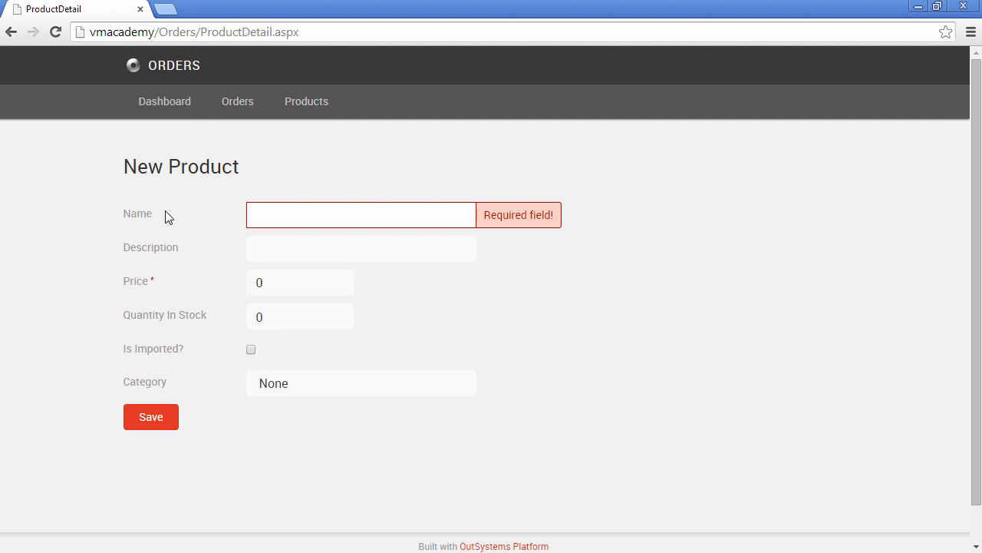
Step: Enter Name 'Usb Camera', clear the Price of 0 and submit the New Product form again
click(361, 214)
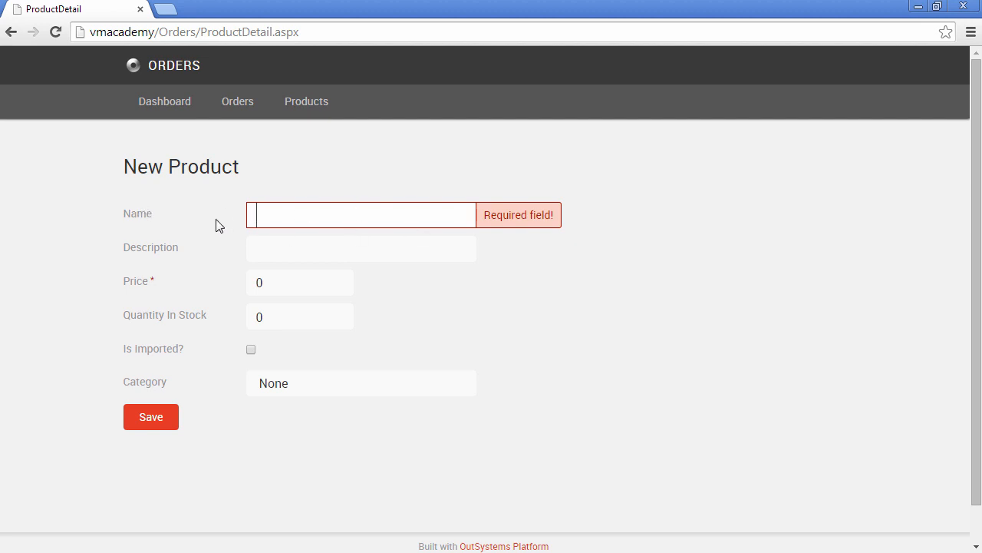
text(Usb)
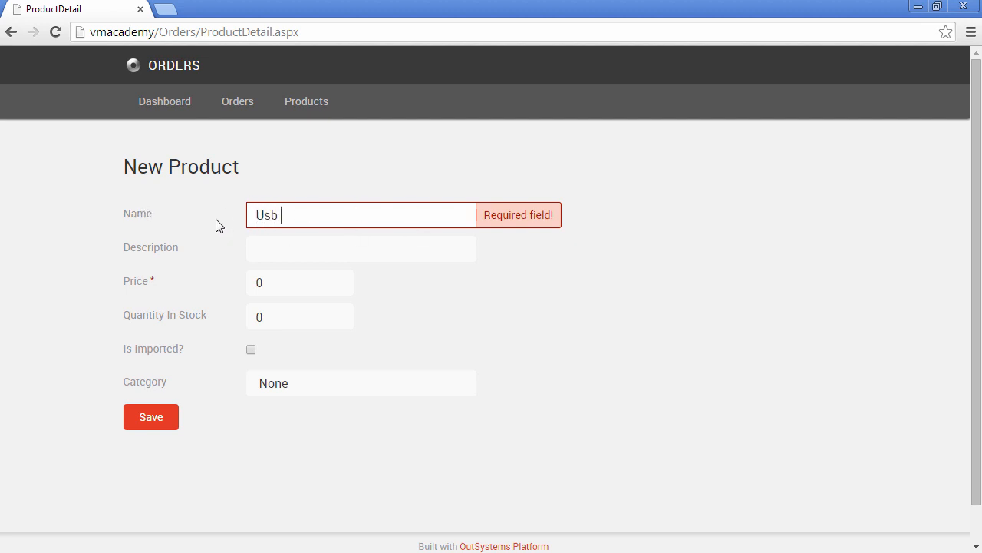
text(Camer)
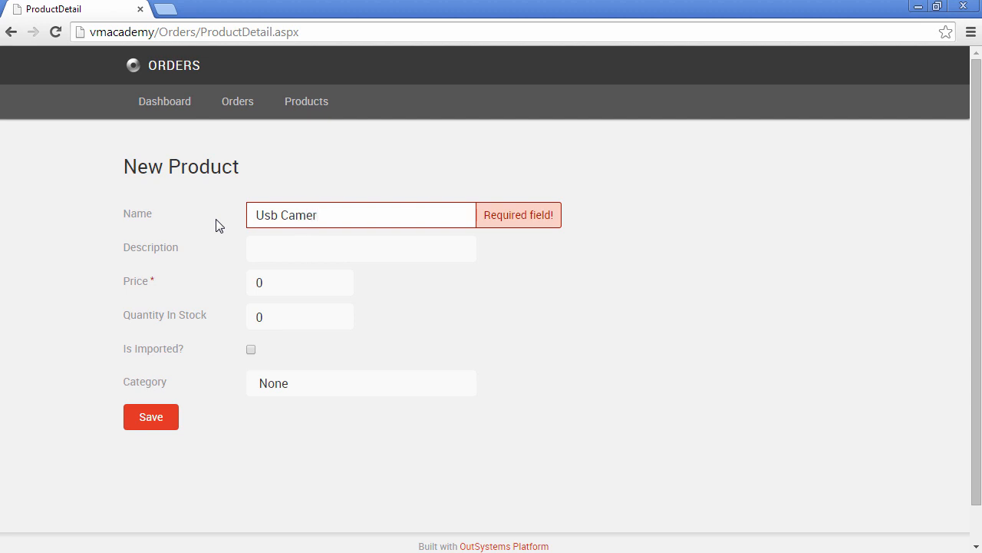
text(a)
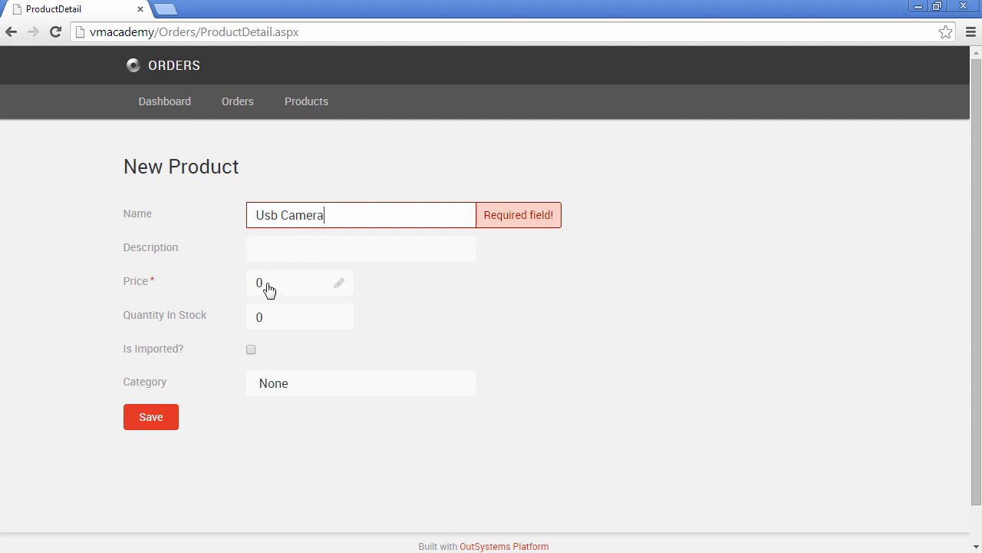
click(299, 282)
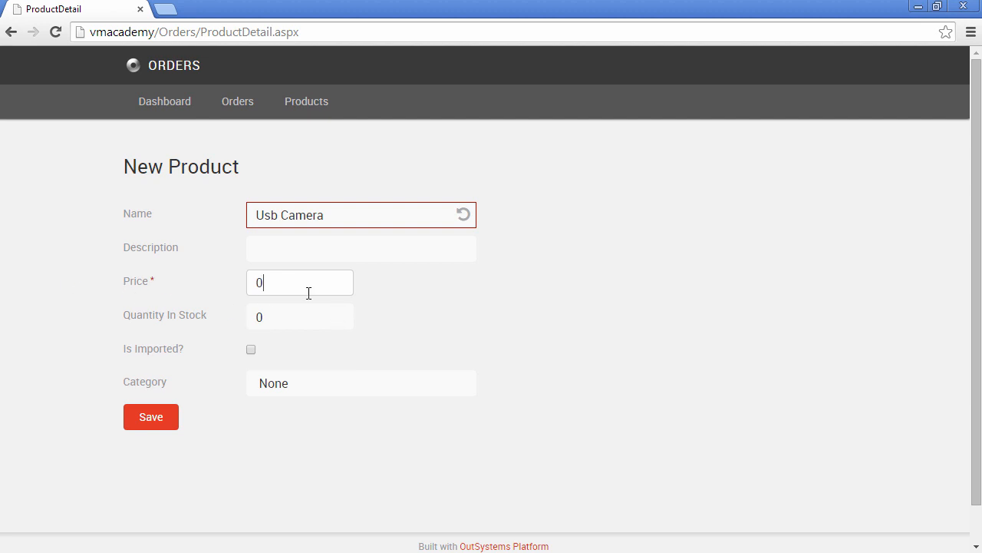
key(Backspace)
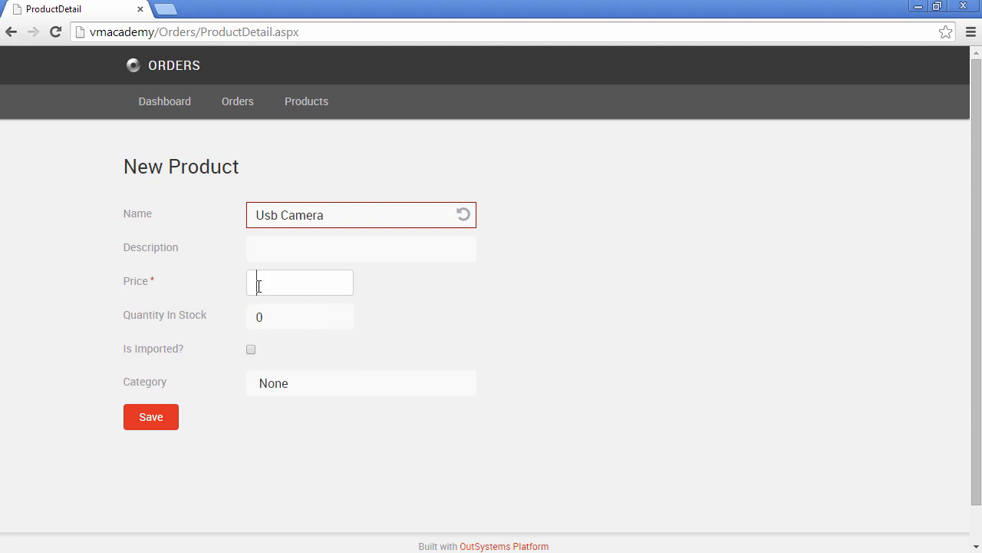
mouse_move(264, 291)
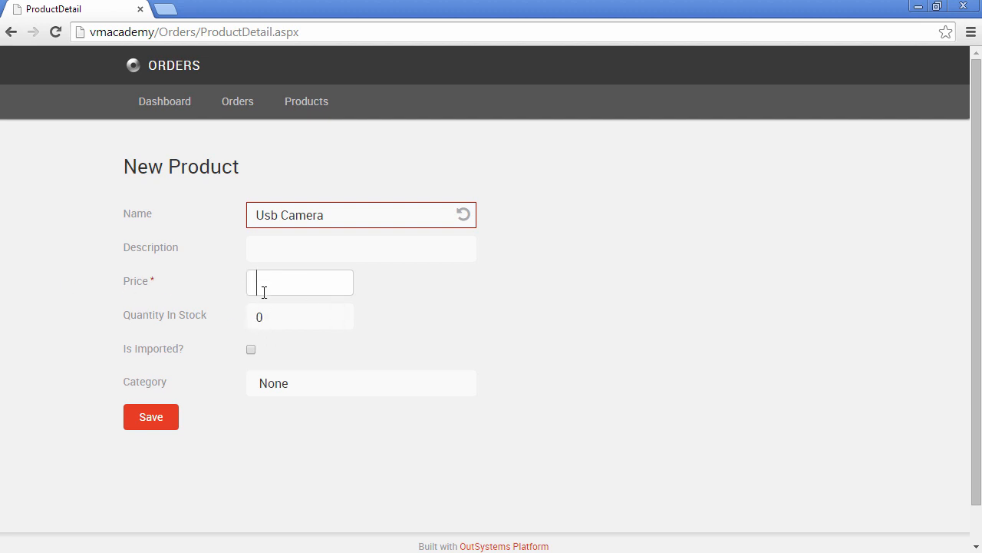
click(150, 417)
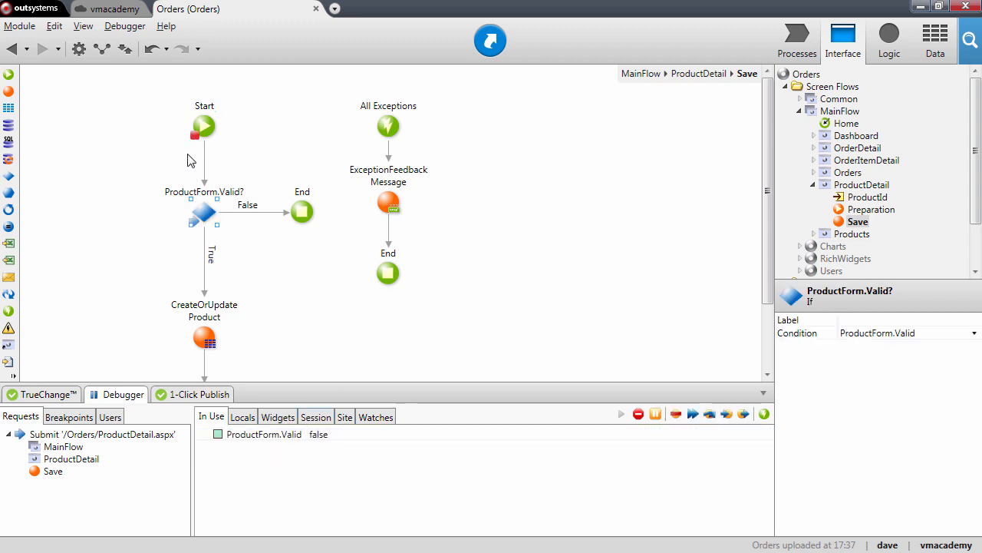
Step: Continue execution from the flow after ProductForm.Valid shows false again
right_click(203, 125)
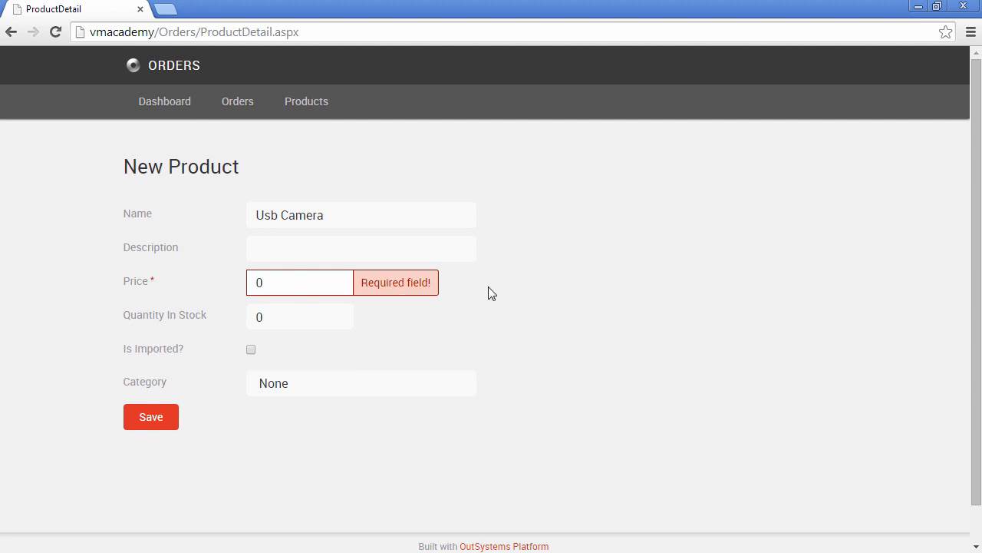
Step: Submit the product with non-numeric Price 'aaa' to trigger the Currency expected! error
click(299, 283)
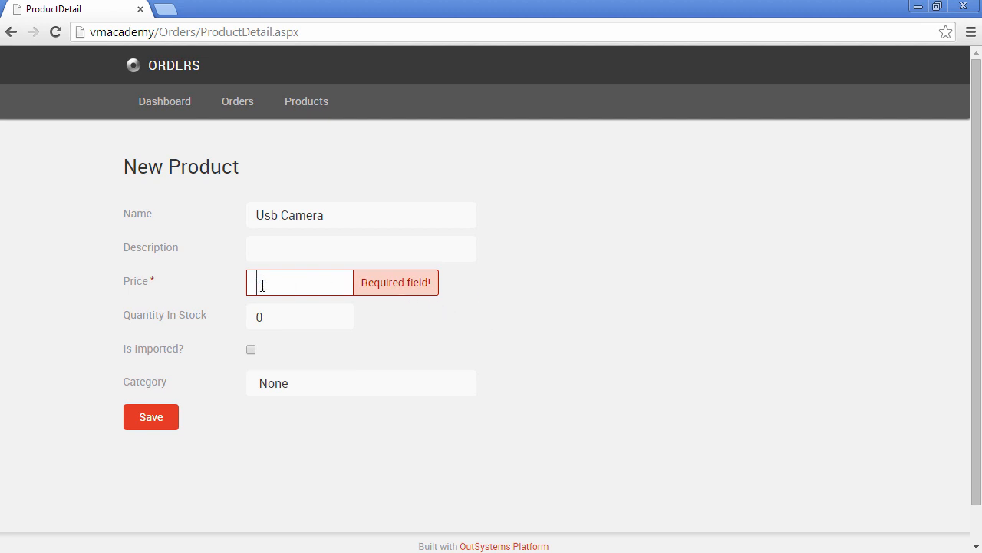
text(aaa)
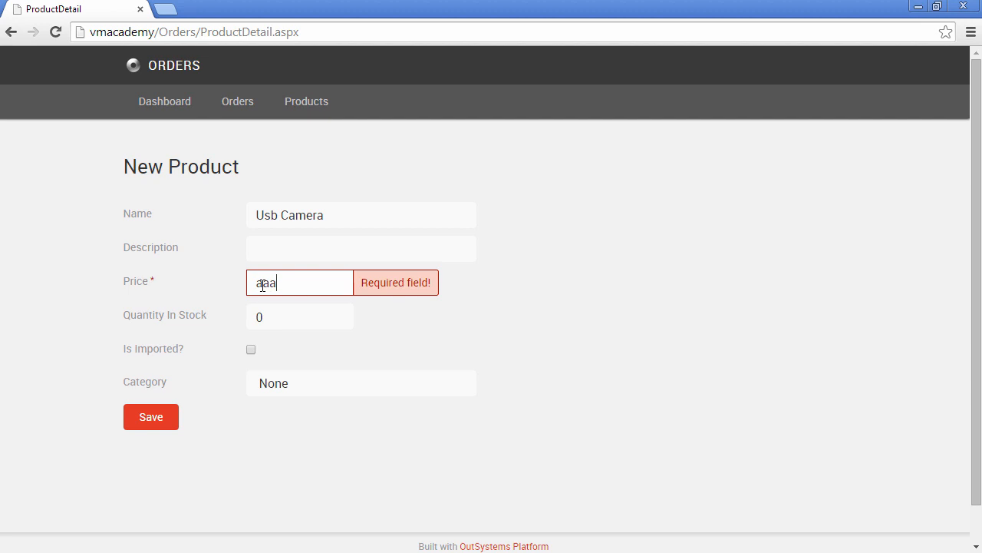
click(151, 416)
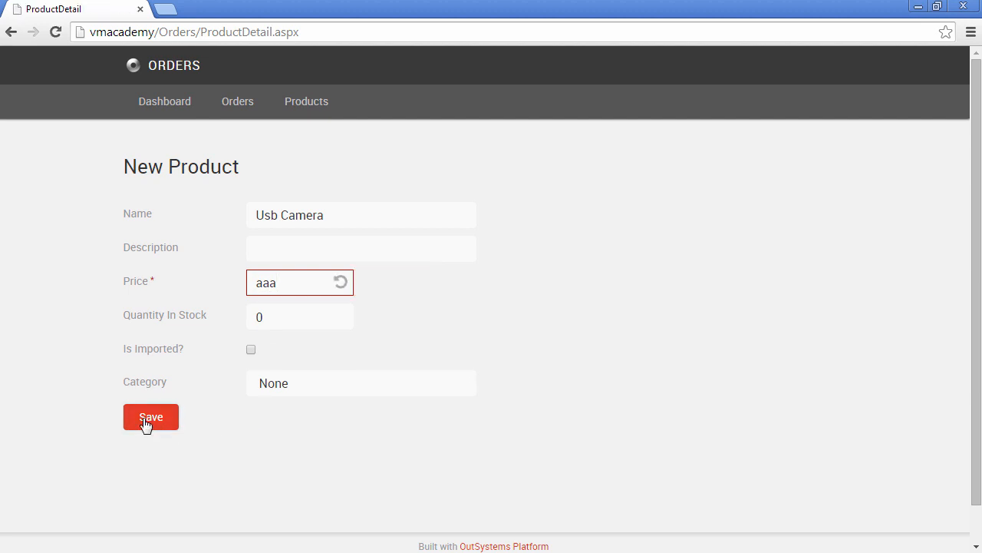
click(150, 418)
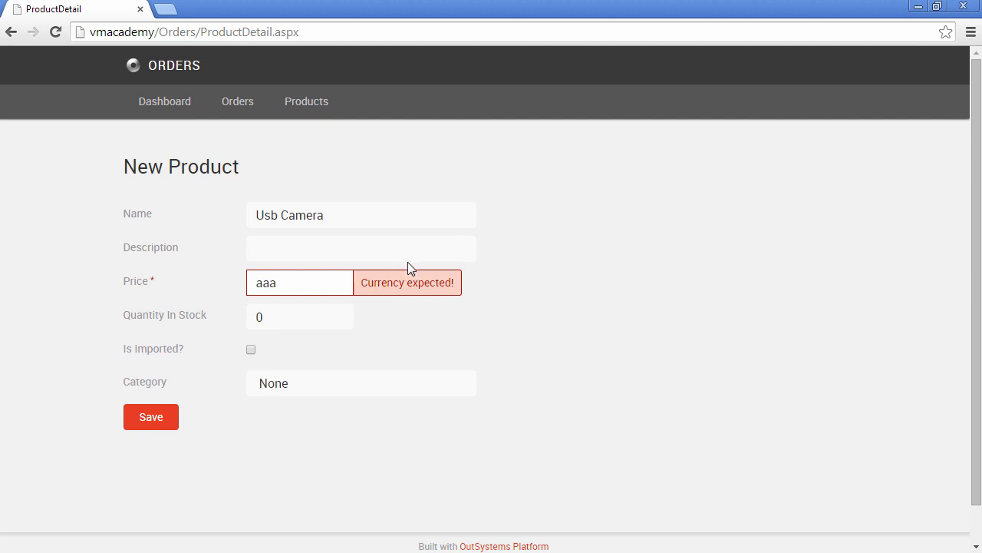
Step: Correct the Price to 14.20 and save the Usb Camera product
click(299, 283)
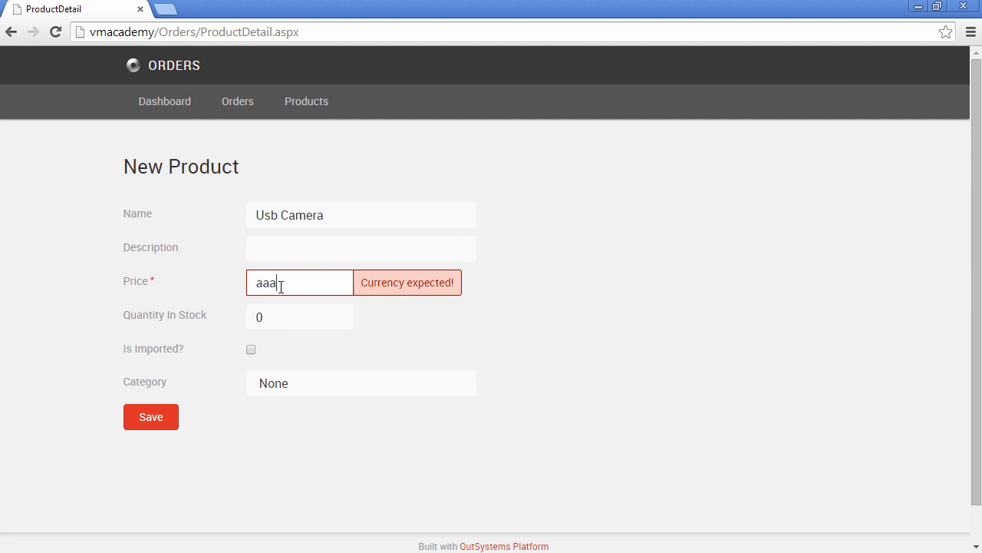
text(4.20)
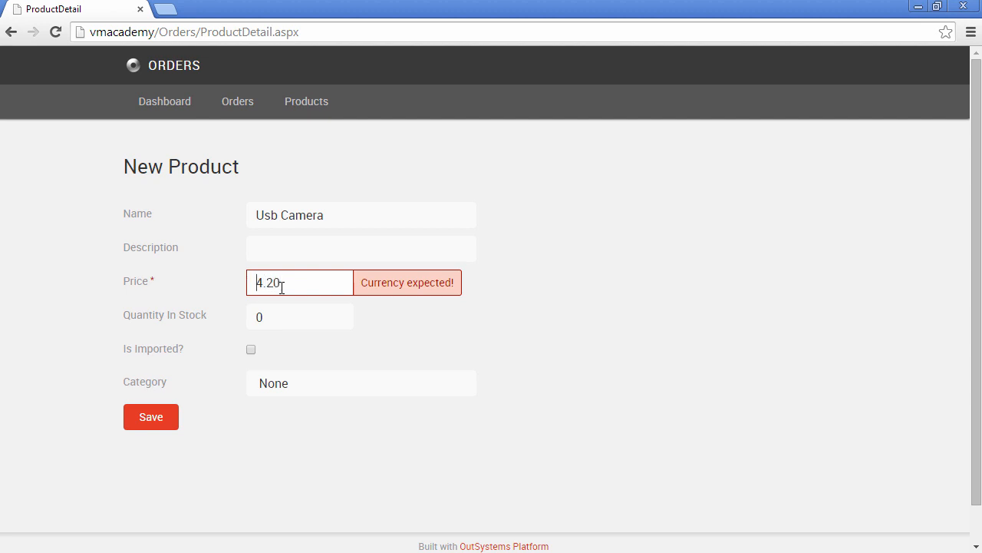
text(1)
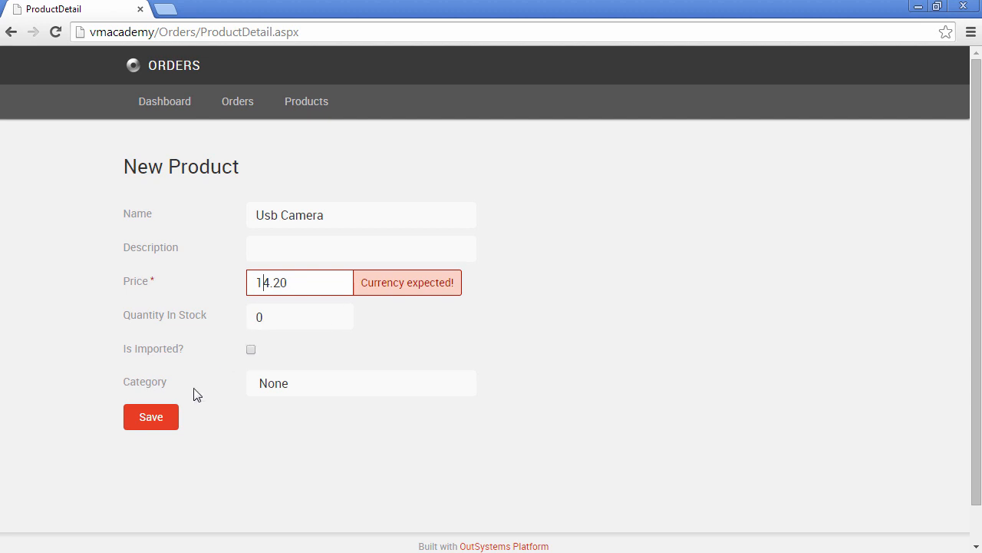
click(150, 417)
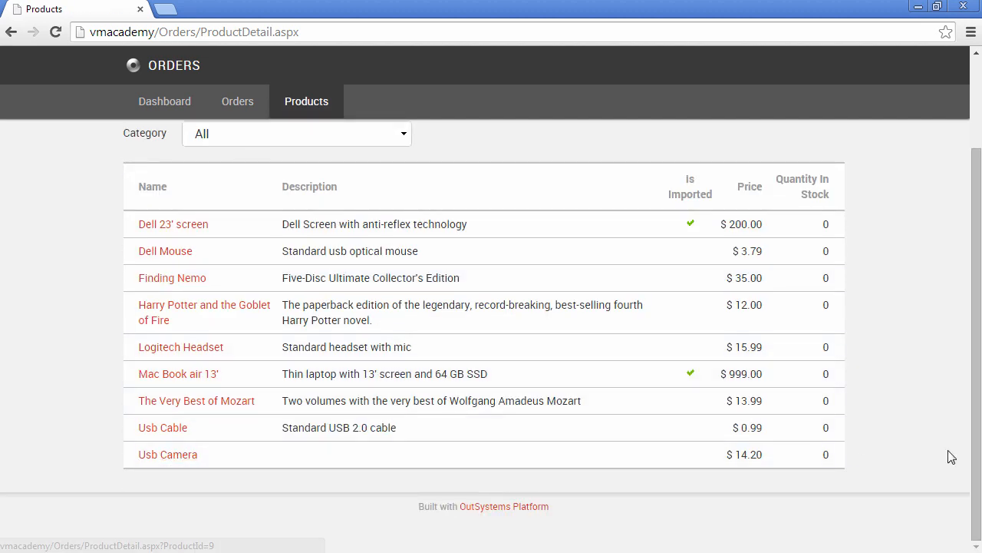
mouse_move(720, 471)
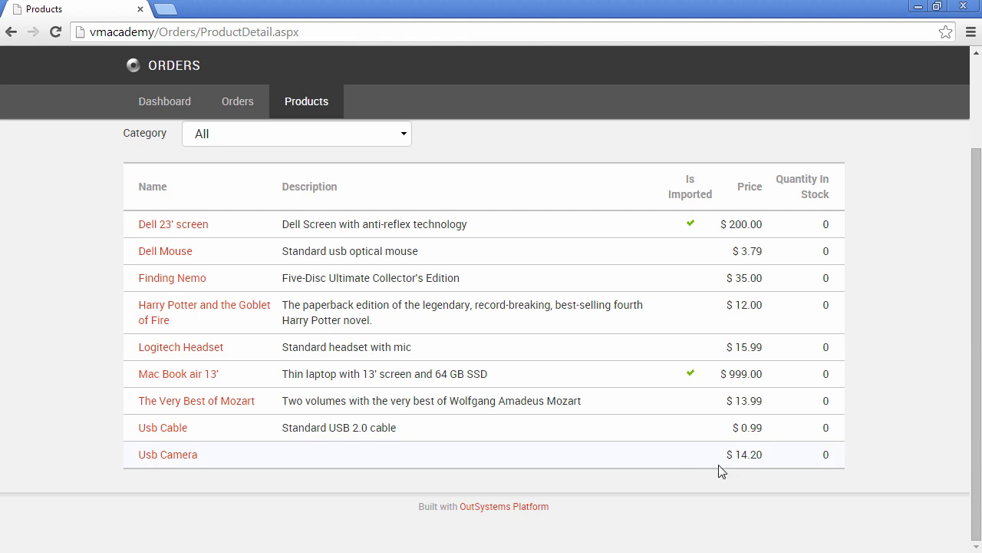
mouse_move(685, 448)
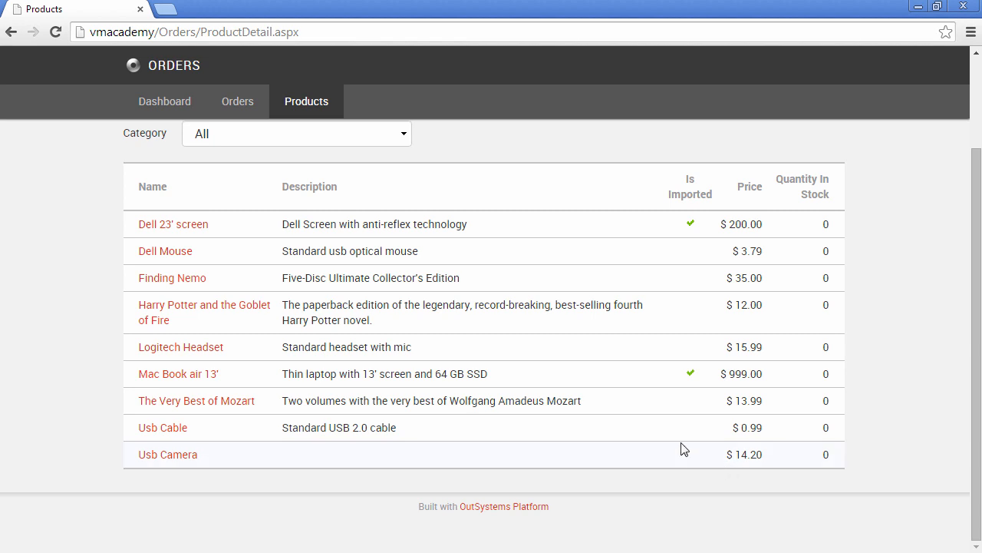